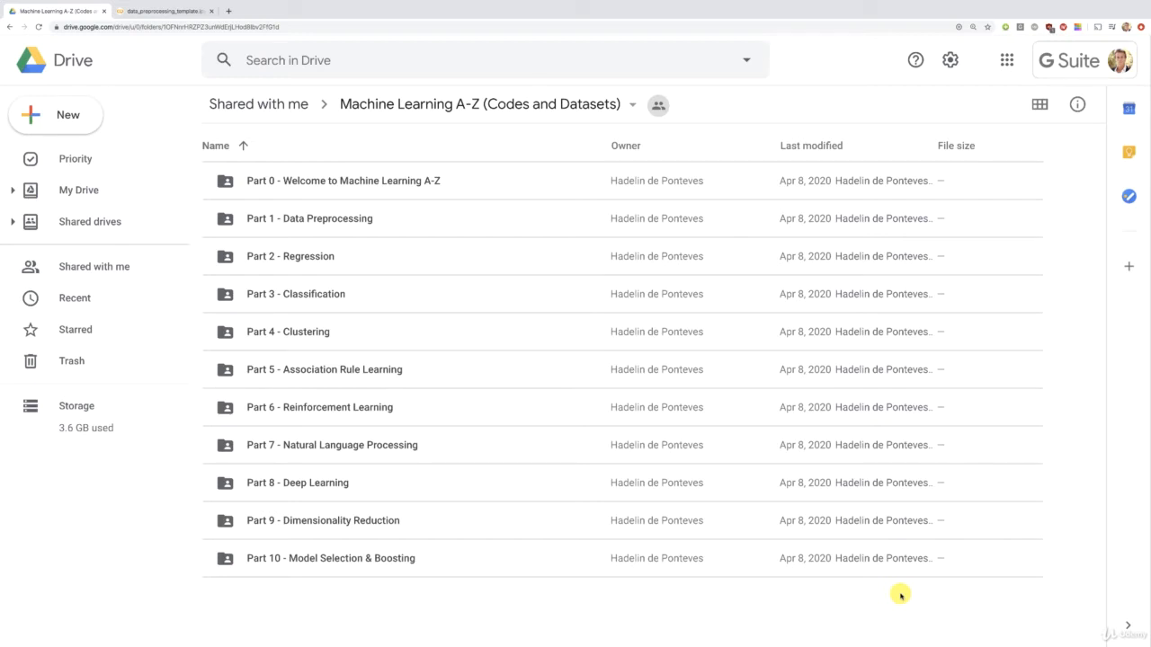
mouse_move(659, 378)
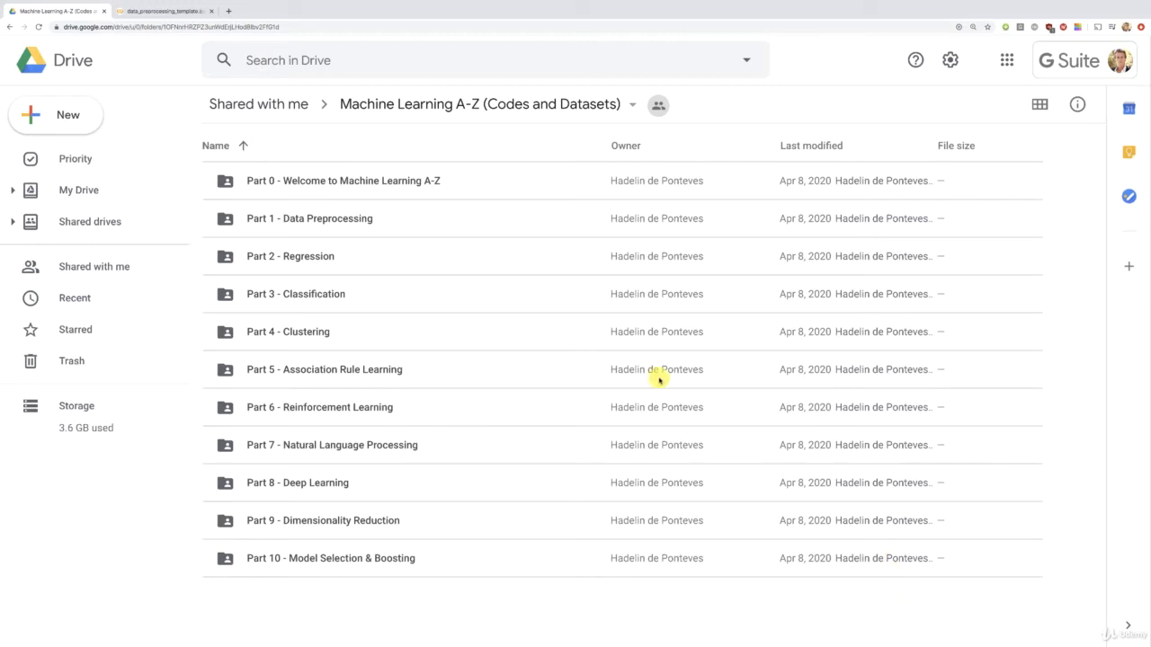
mouse_move(297, 256)
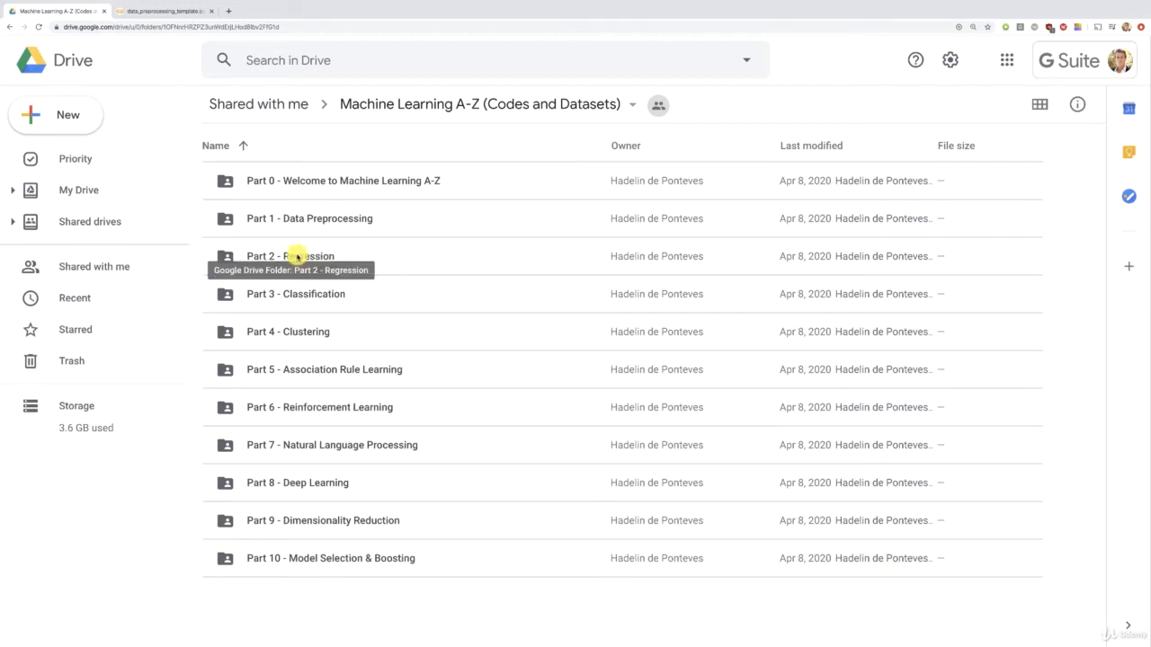
Step: Navigate through Part 3 - Classification to the Section 14 Python folder and select logistic_regression.ipynb
left_click(291, 255)
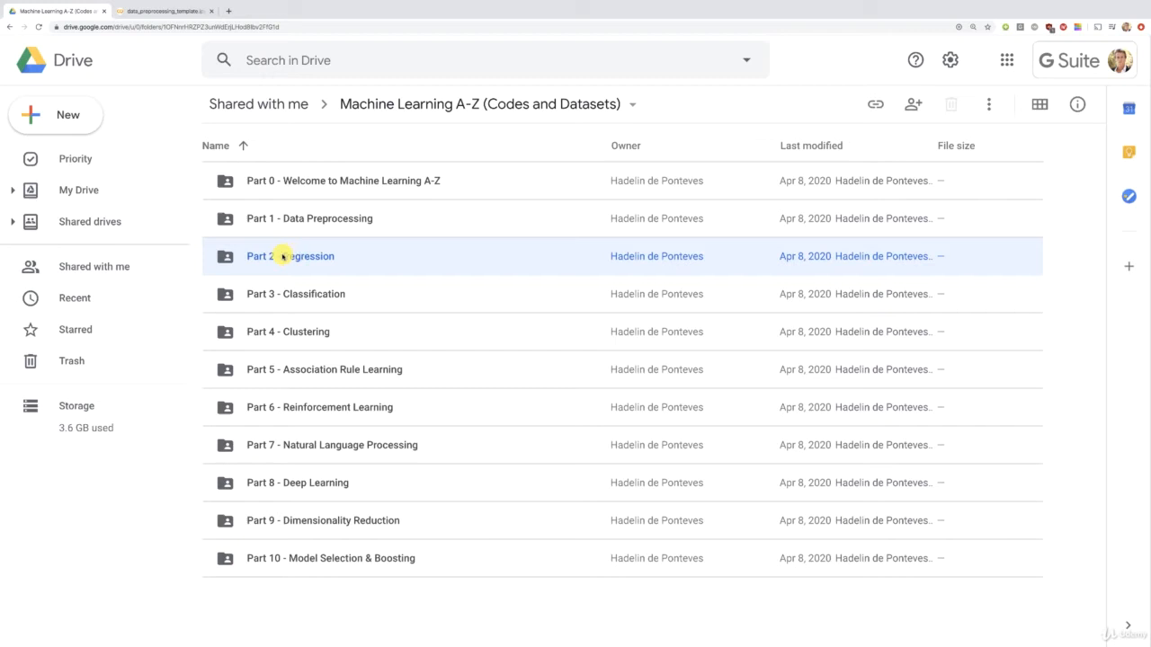
left_click(295, 295)
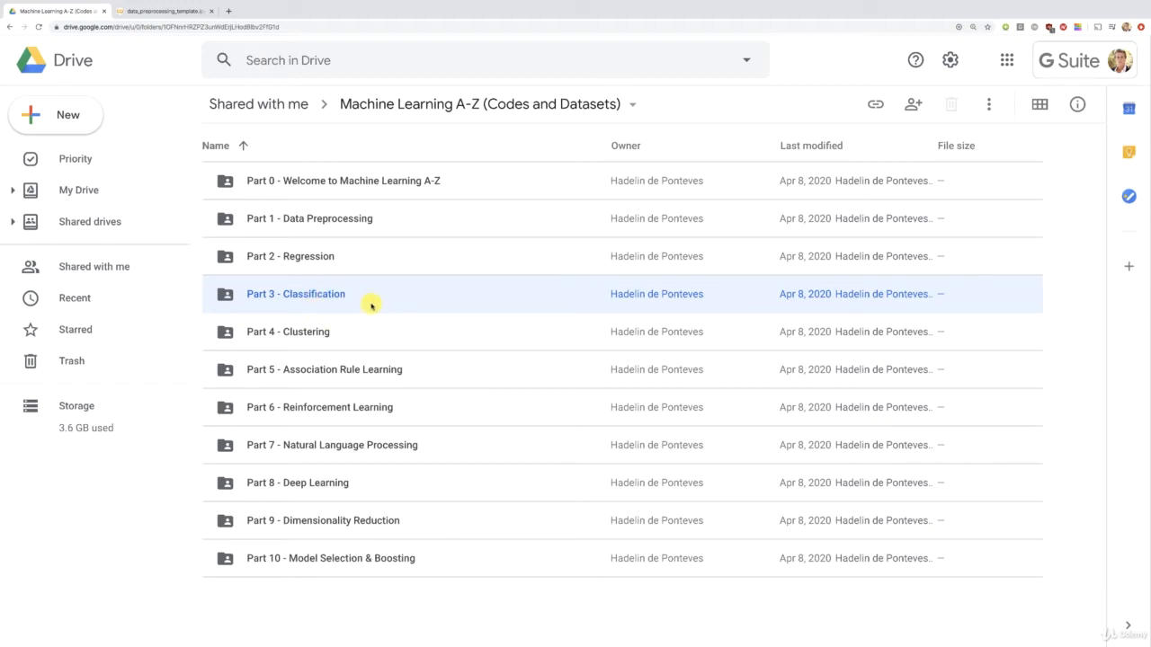
mouse_move(302, 331)
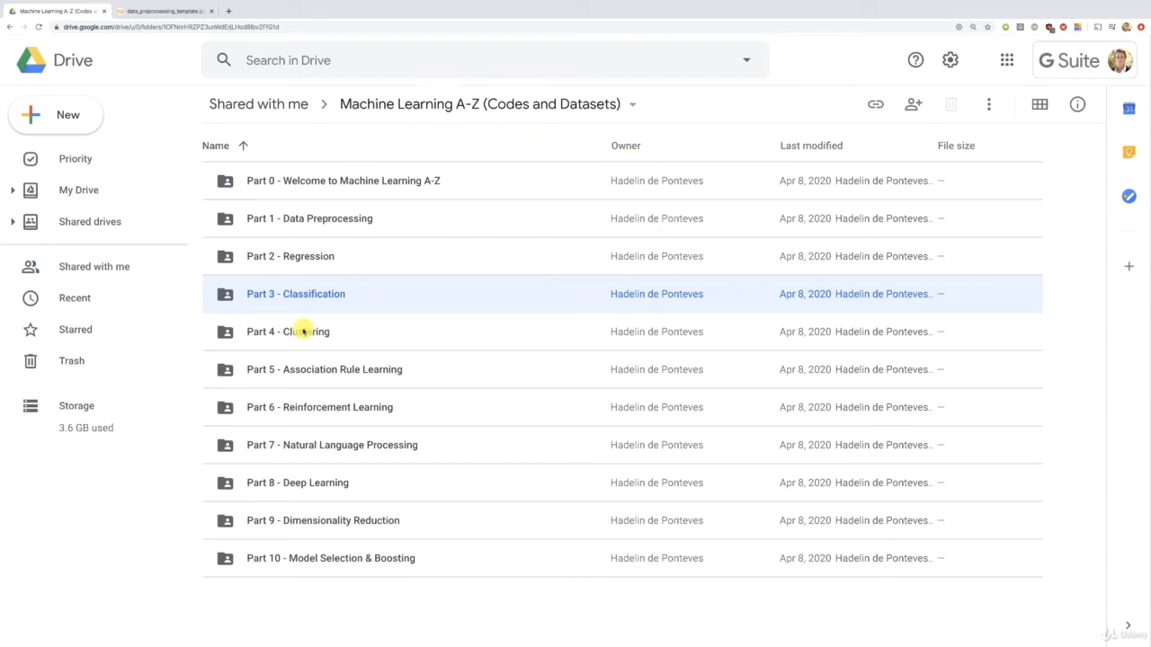
mouse_move(597, 103)
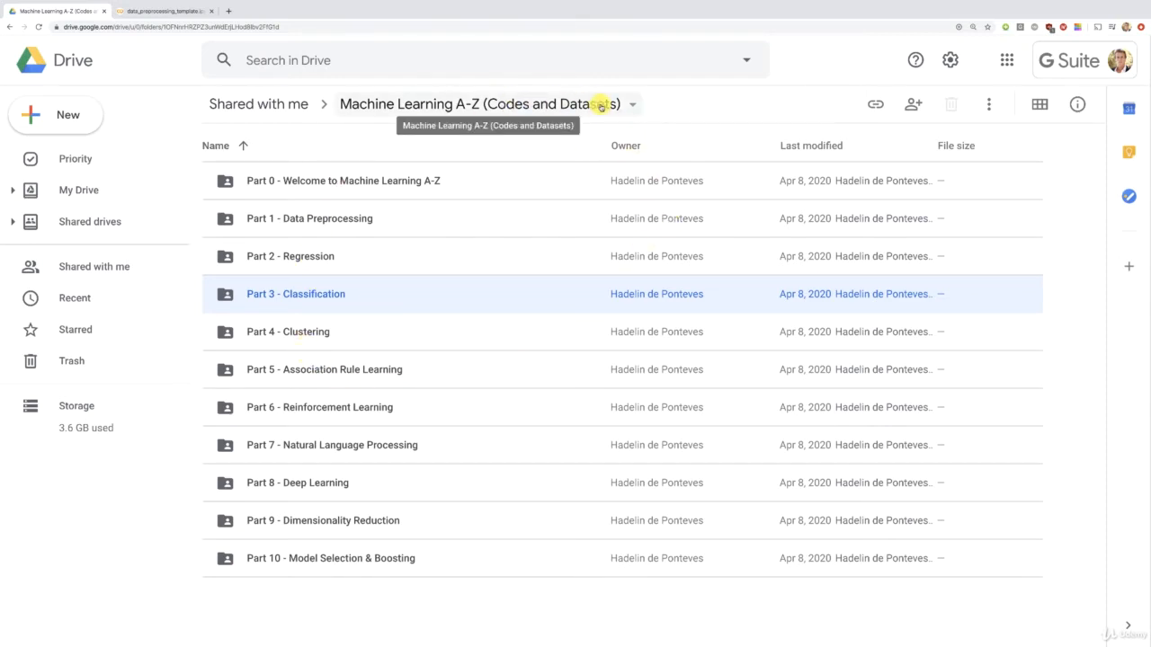
mouse_move(317, 584)
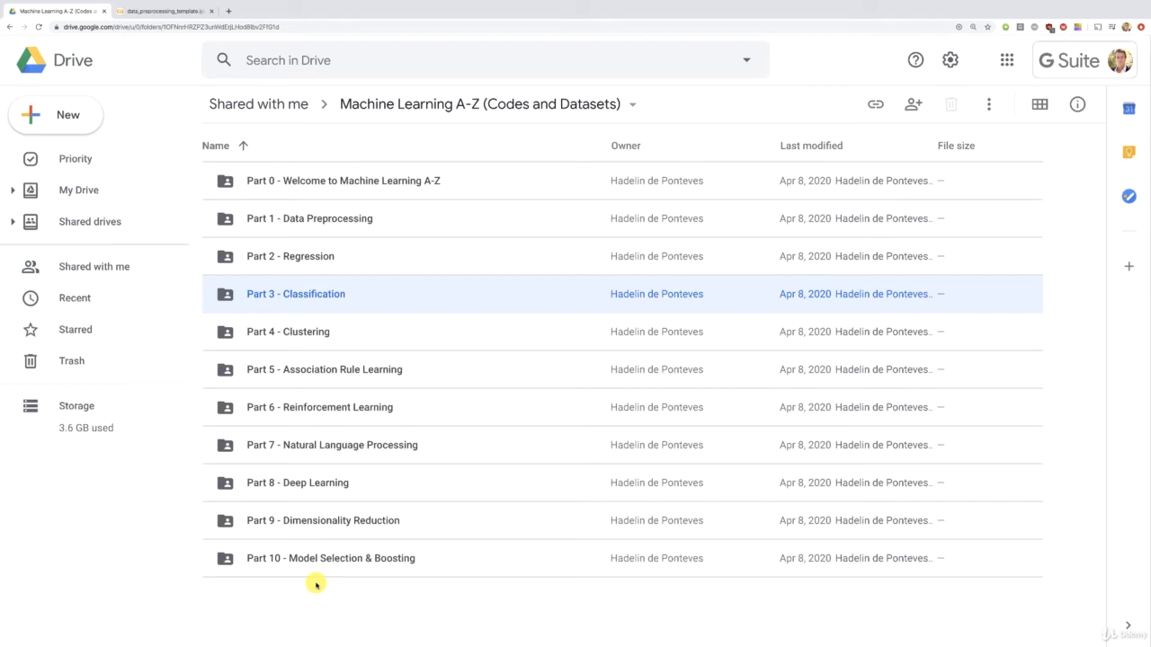
mouse_move(297, 297)
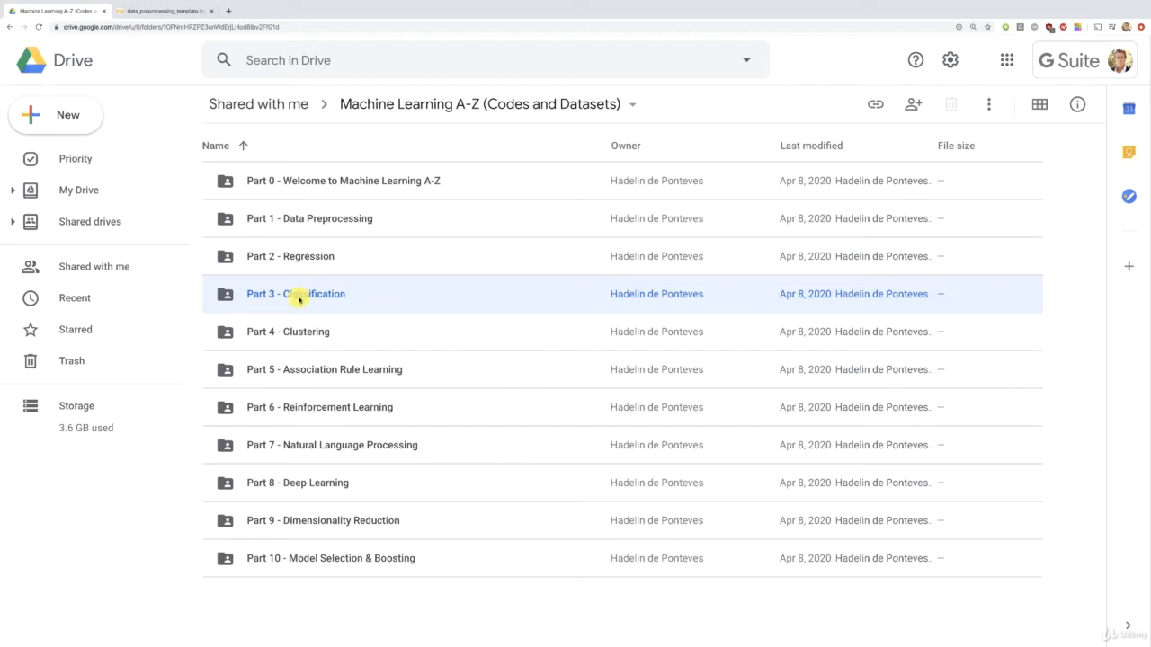
double_click(295, 295)
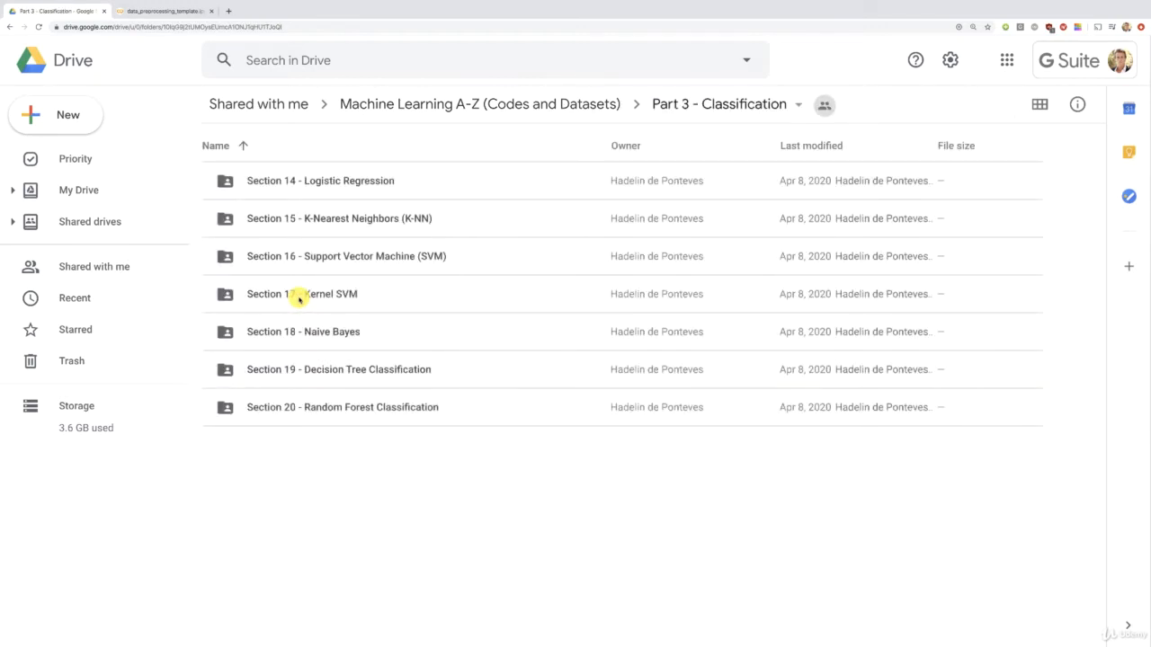
mouse_move(353, 174)
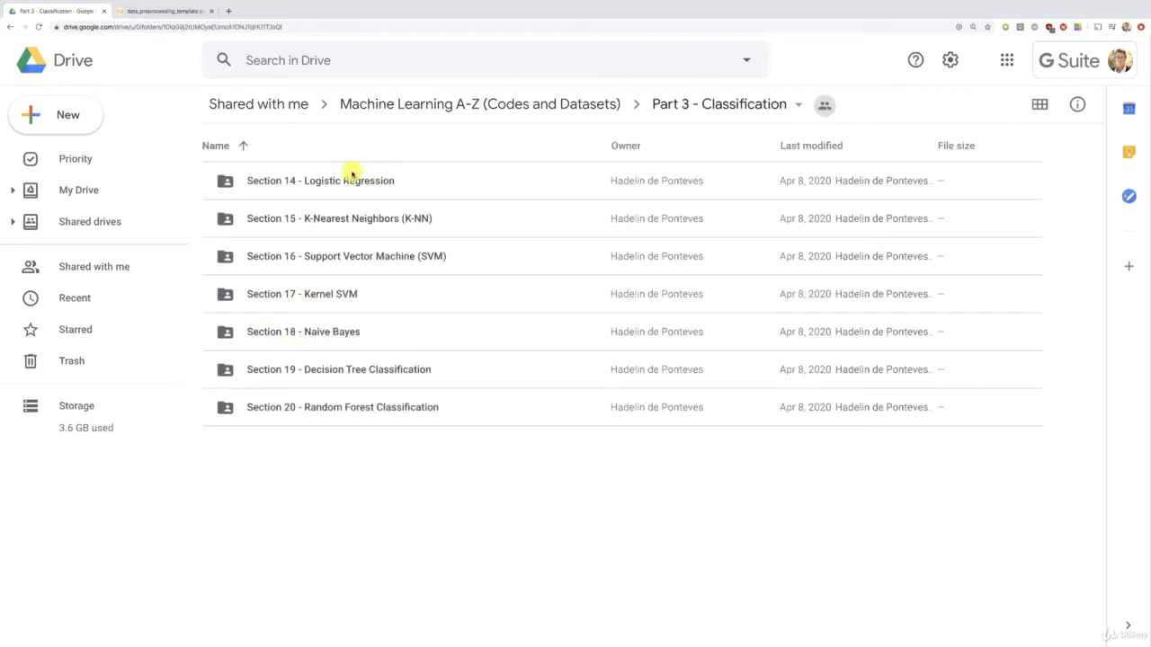
mouse_move(320, 179)
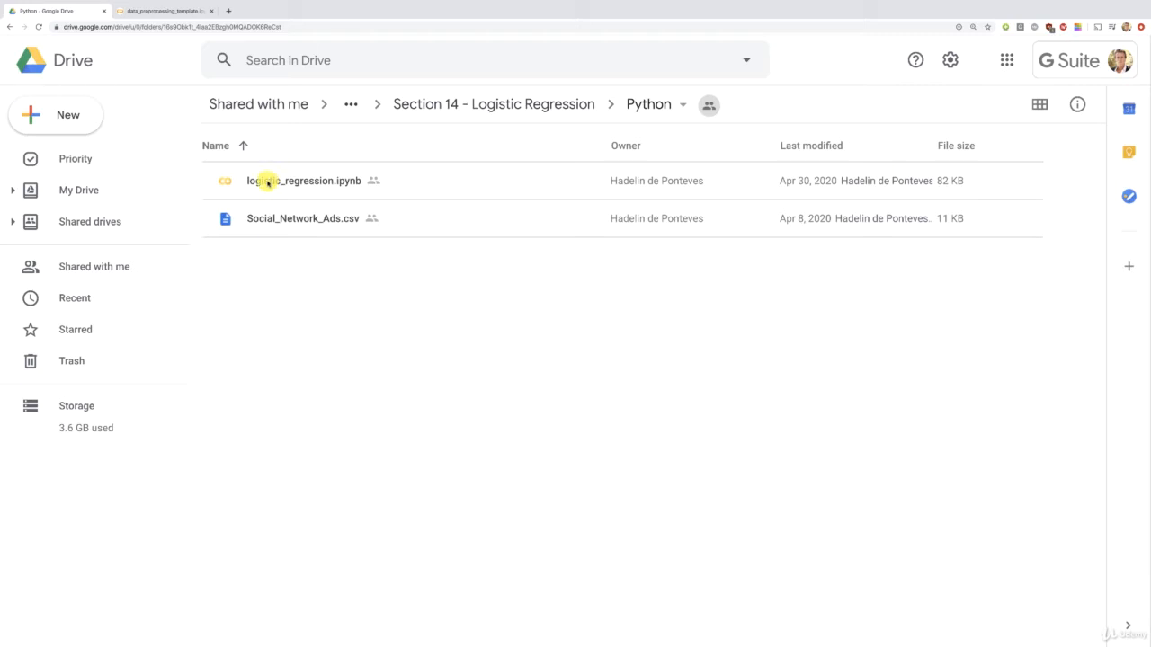
mouse_move(327, 174)
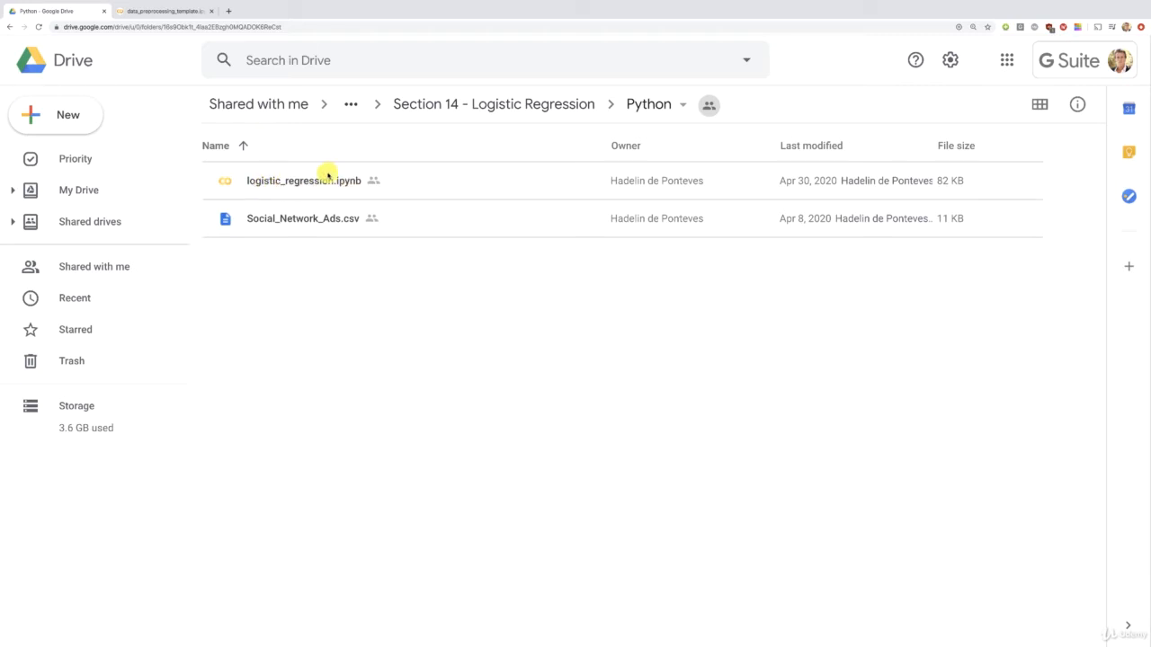
mouse_move(251, 176)
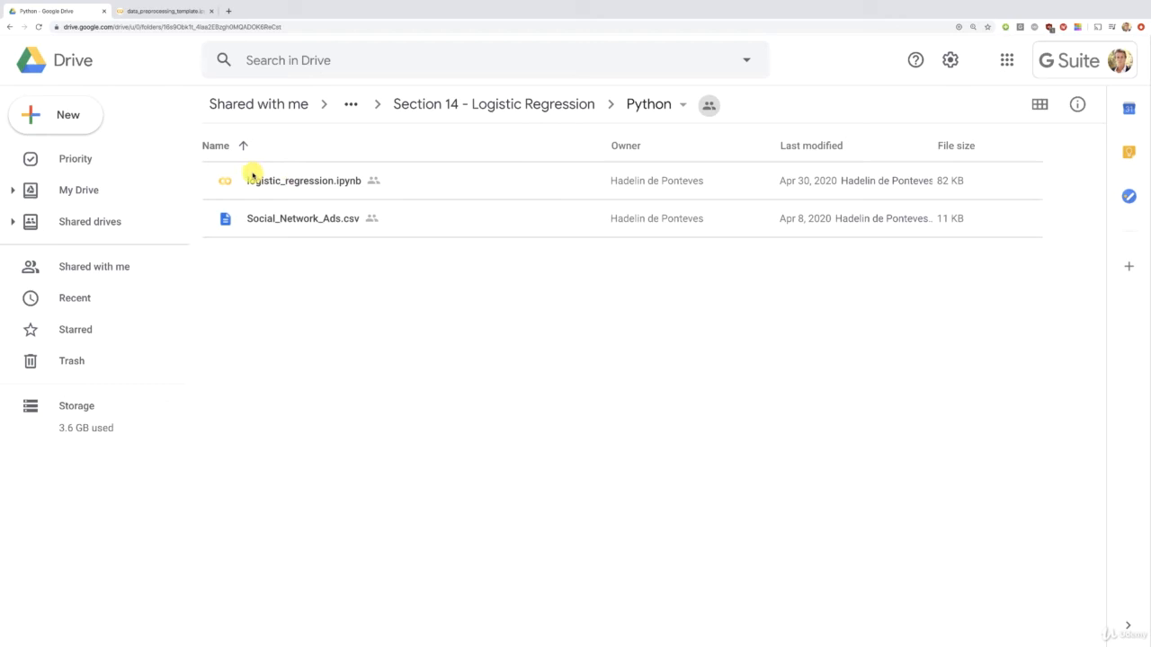
mouse_move(629, 112)
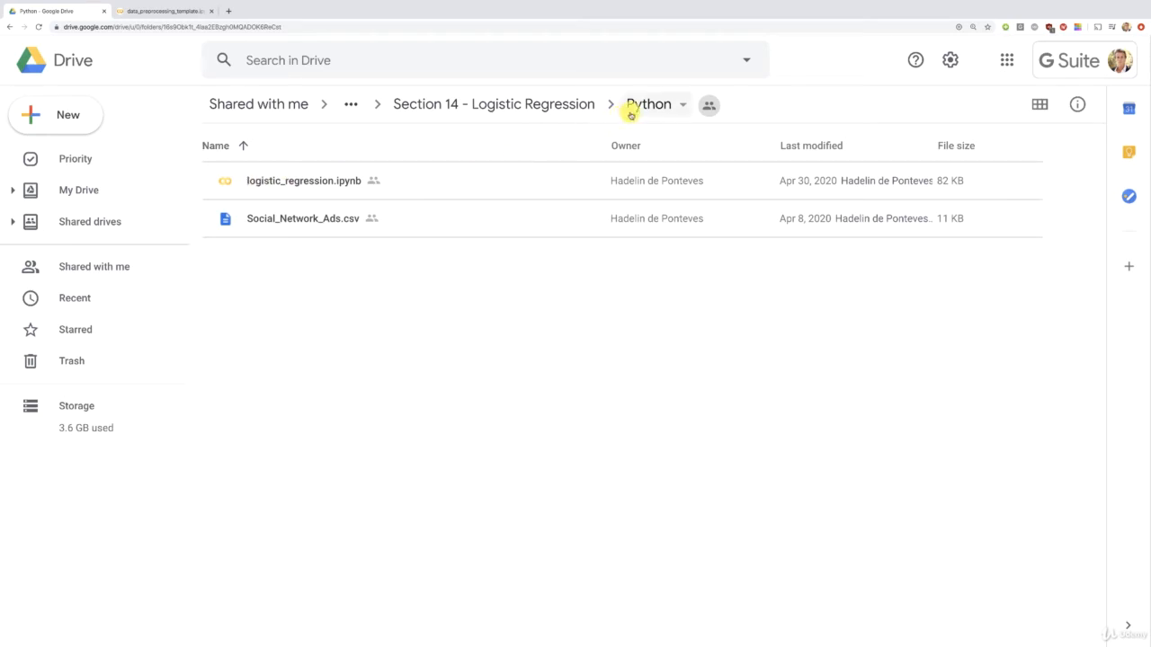
mouse_move(309, 192)
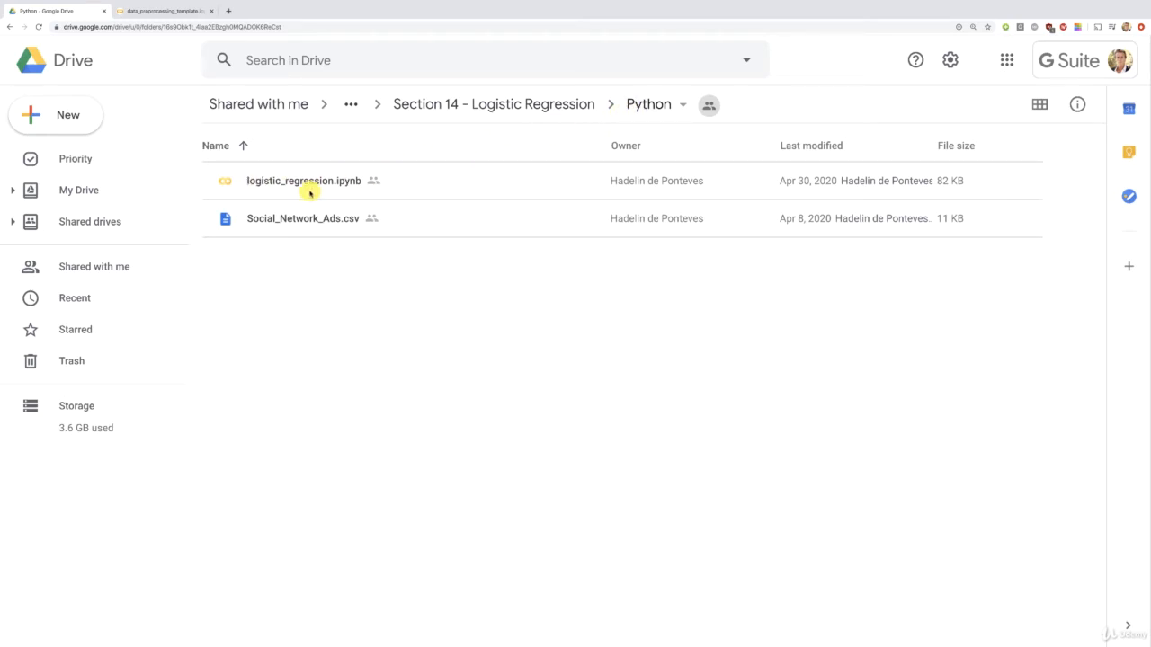
left_click(302, 180)
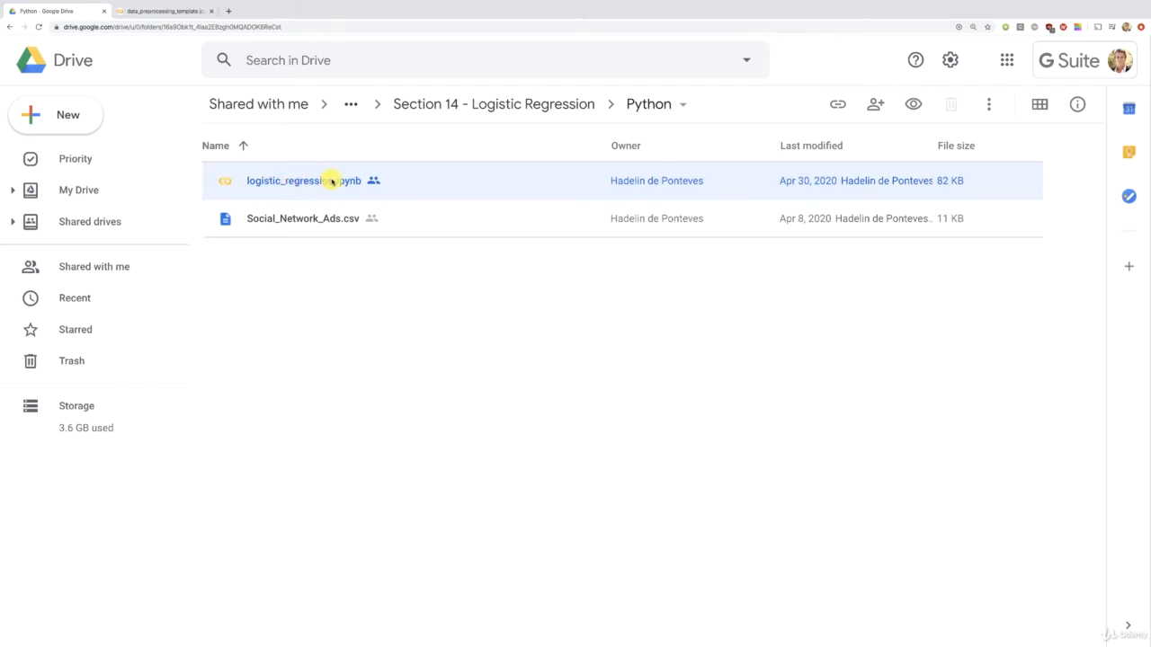
mouse_move(340, 180)
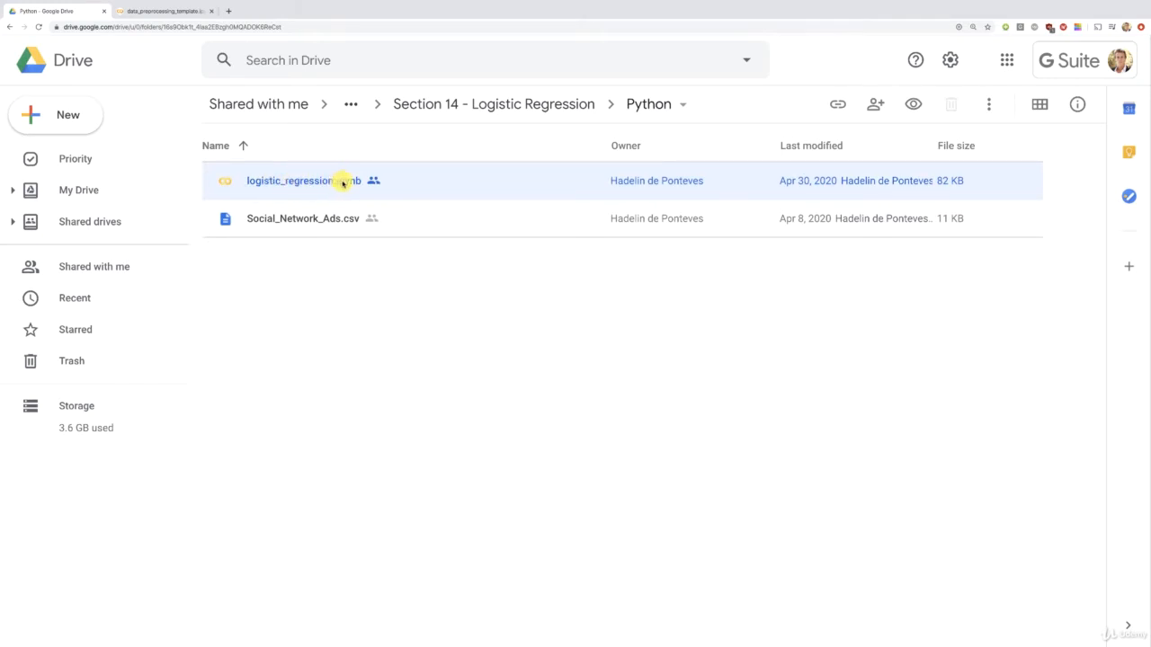
mouse_move(349, 184)
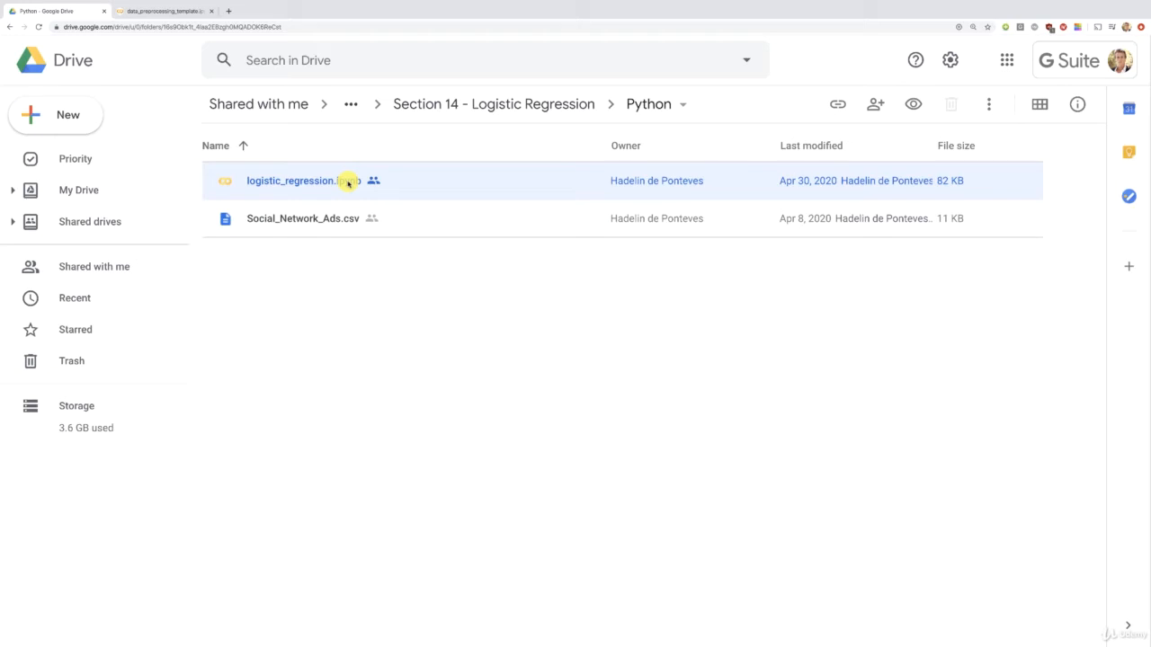
mouse_move(319, 223)
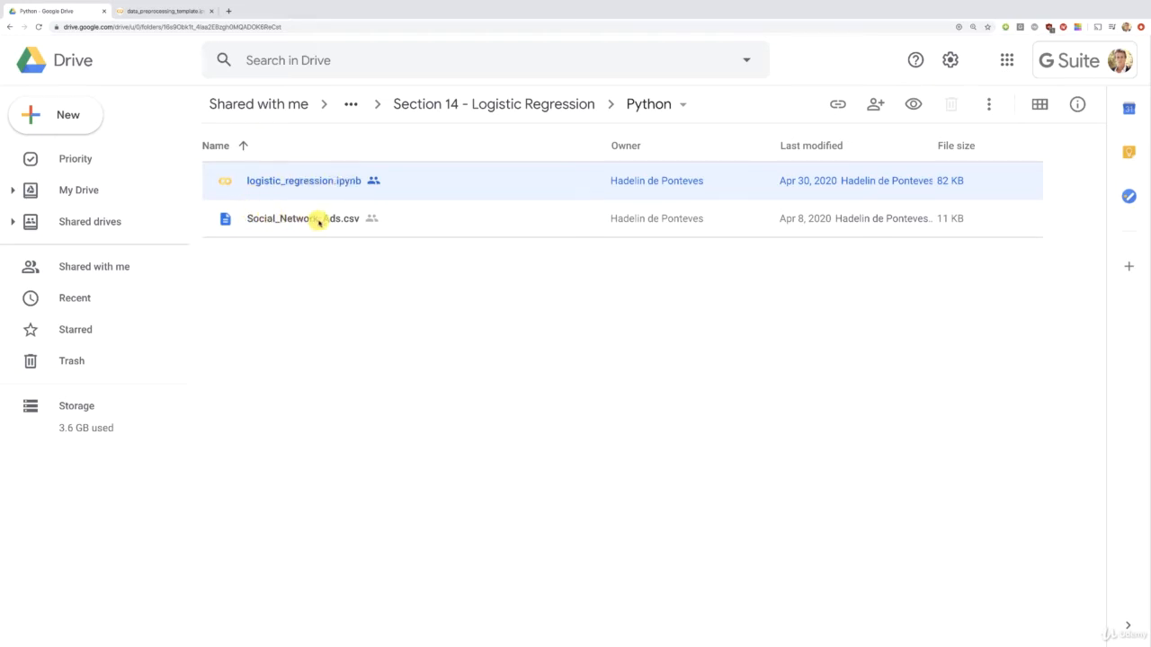
mouse_move(260, 219)
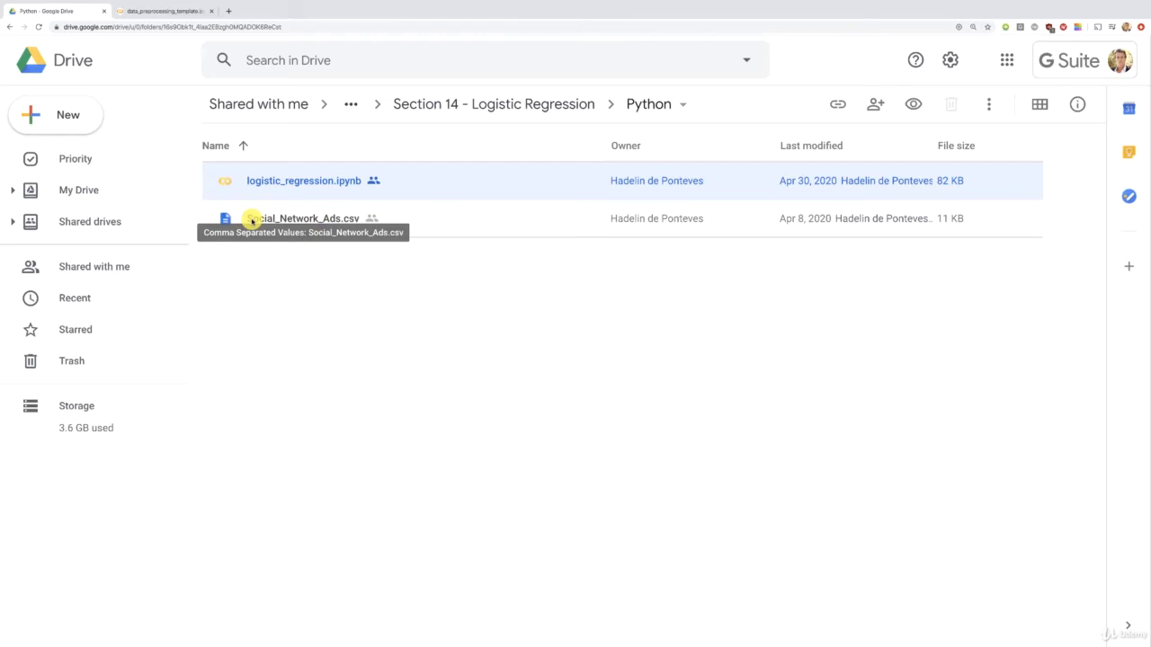
mouse_move(306, 219)
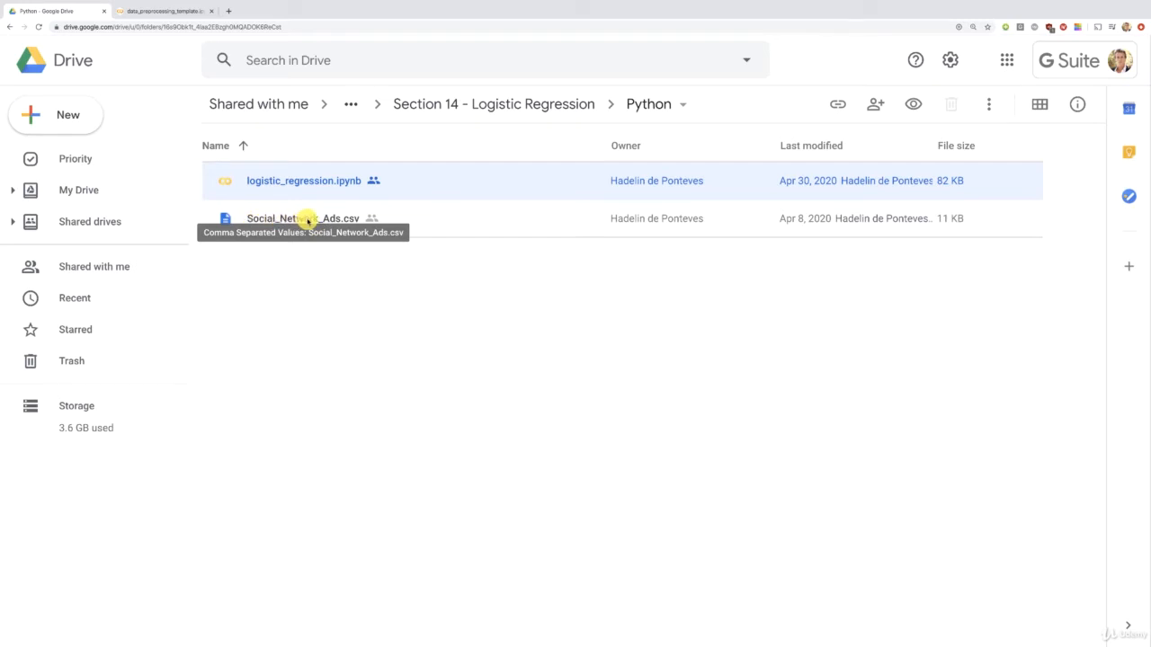
Step: Preview Social_Network_Ads.csv with its Age, EstimatedSalary and Purchased columns
double_click(303, 218)
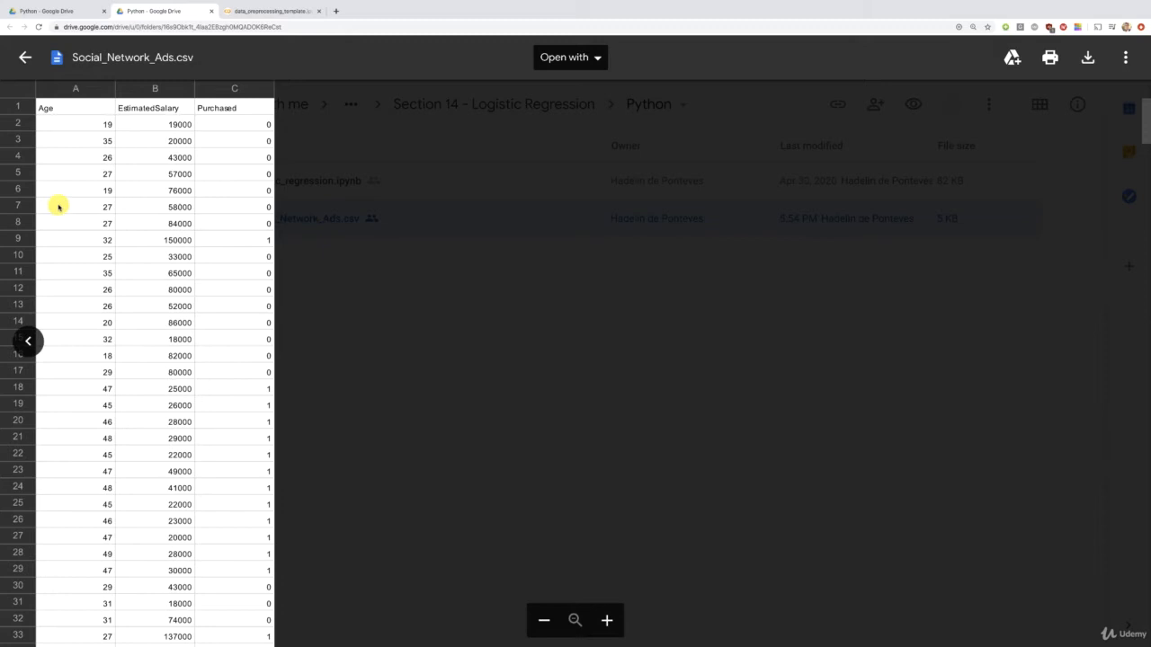
mouse_move(80, 223)
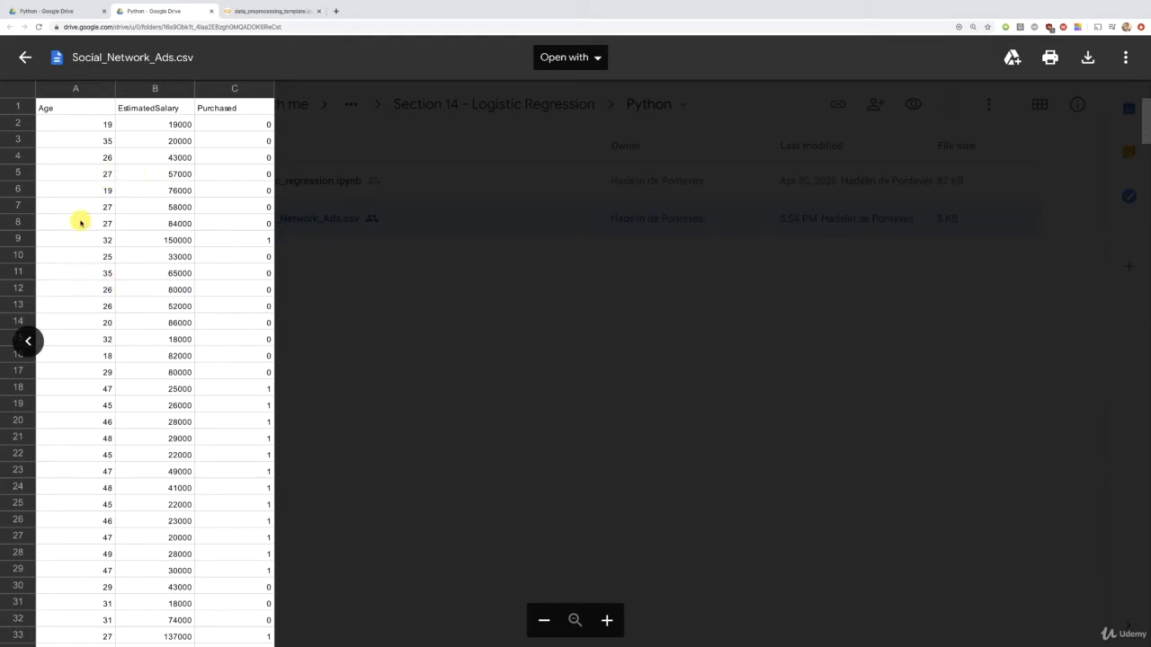
mouse_move(108, 140)
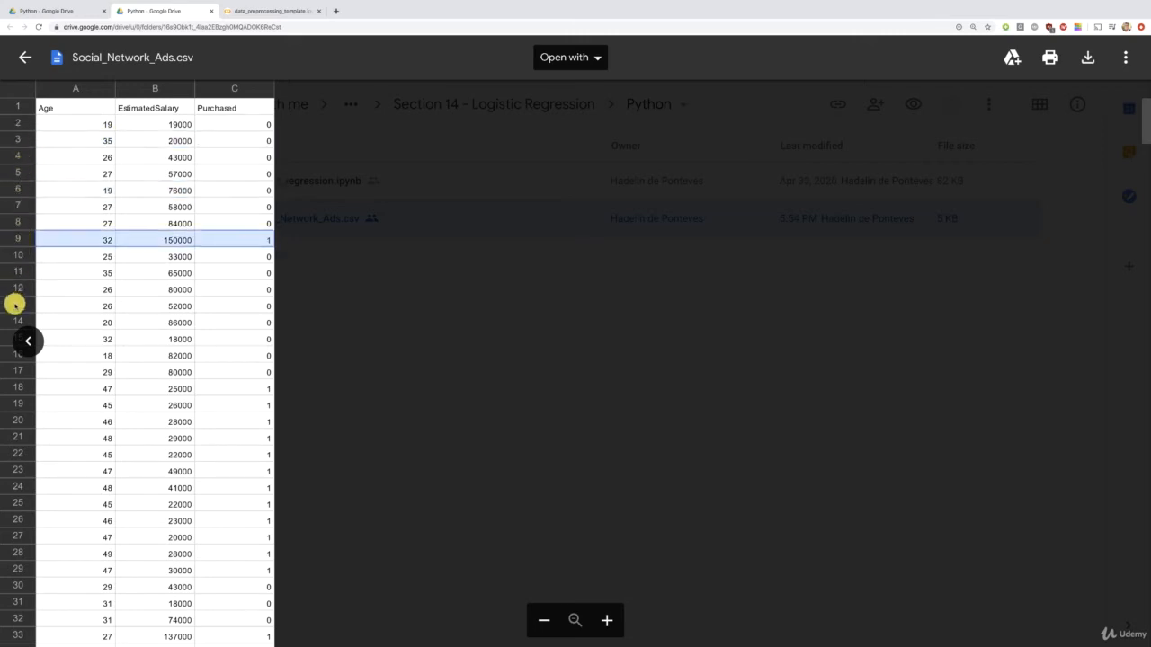
left_click(155, 306)
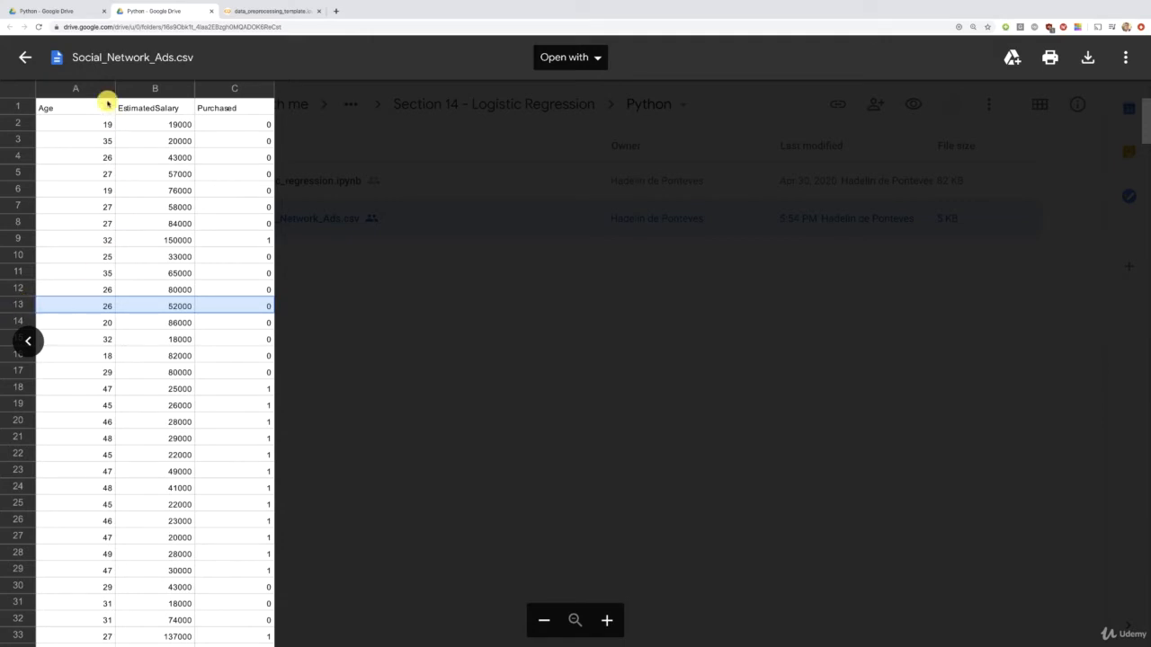
left_click(75, 108)
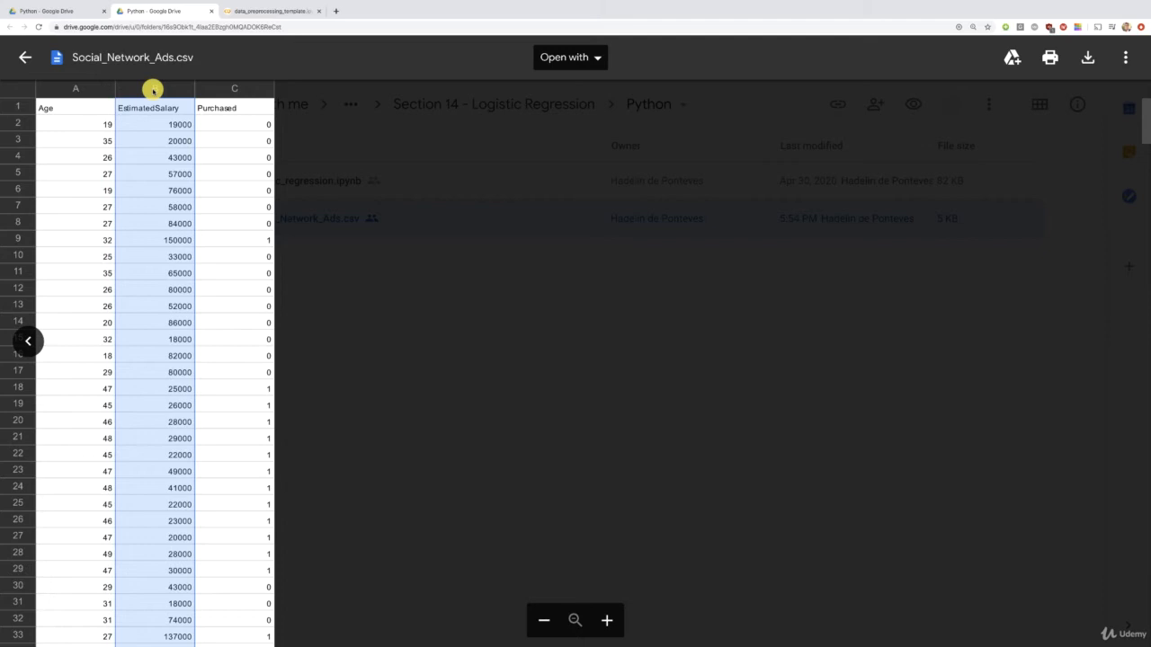
mouse_move(223, 90)
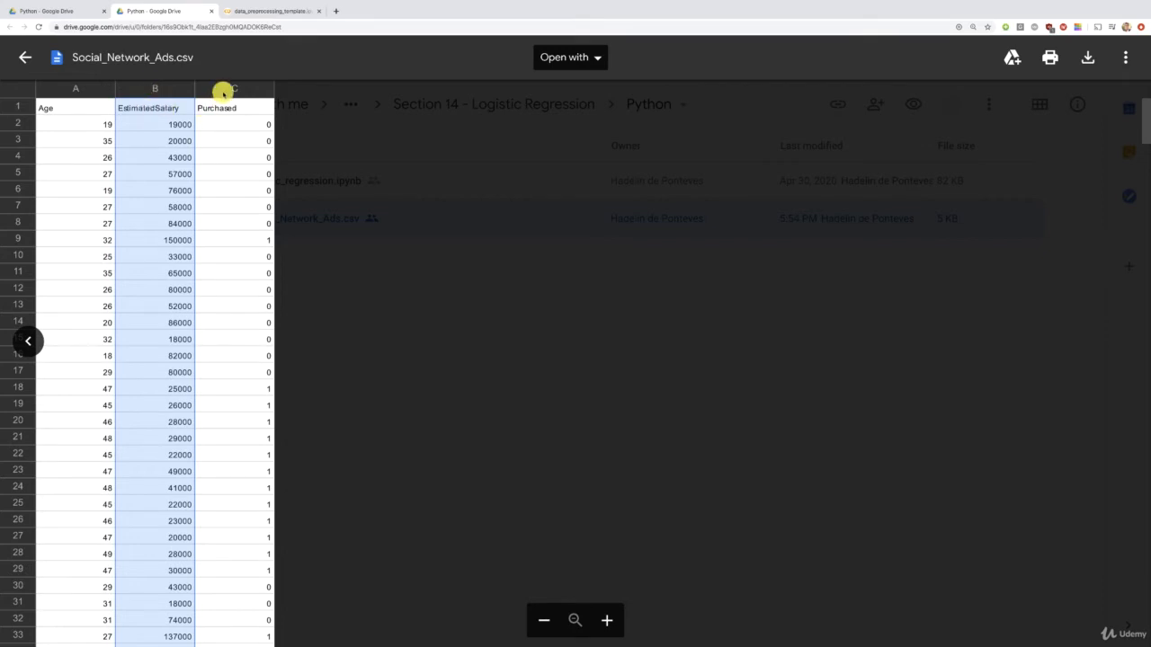
left_click(234, 88)
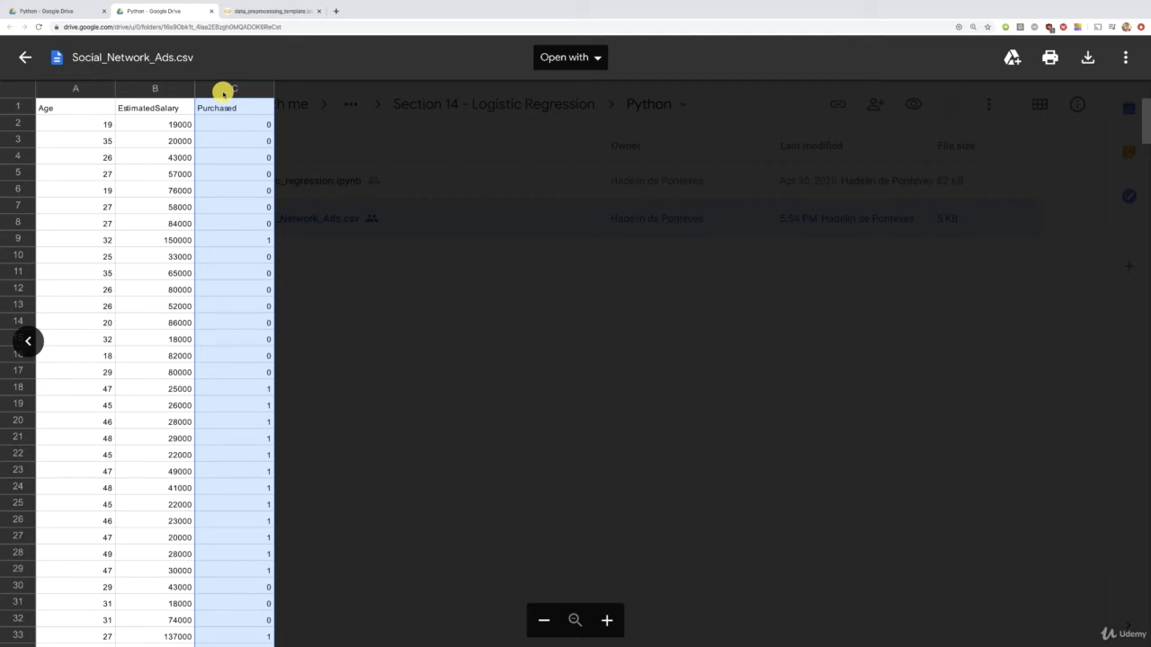
mouse_move(225, 346)
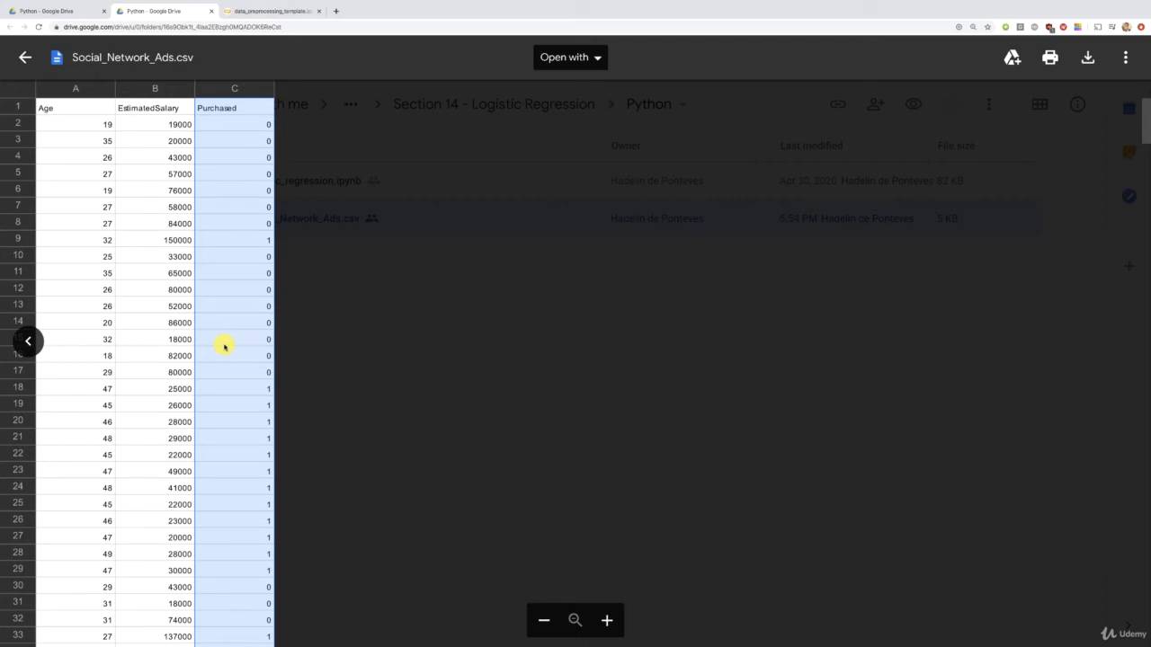
mouse_move(205, 322)
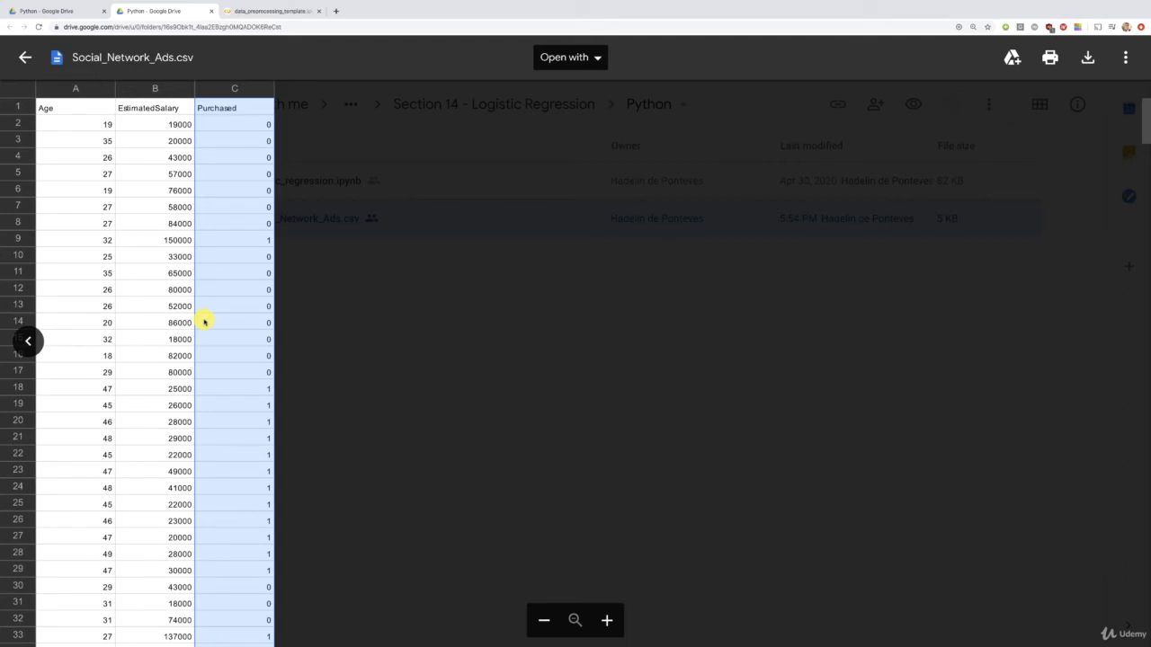
mouse_move(115, 273)
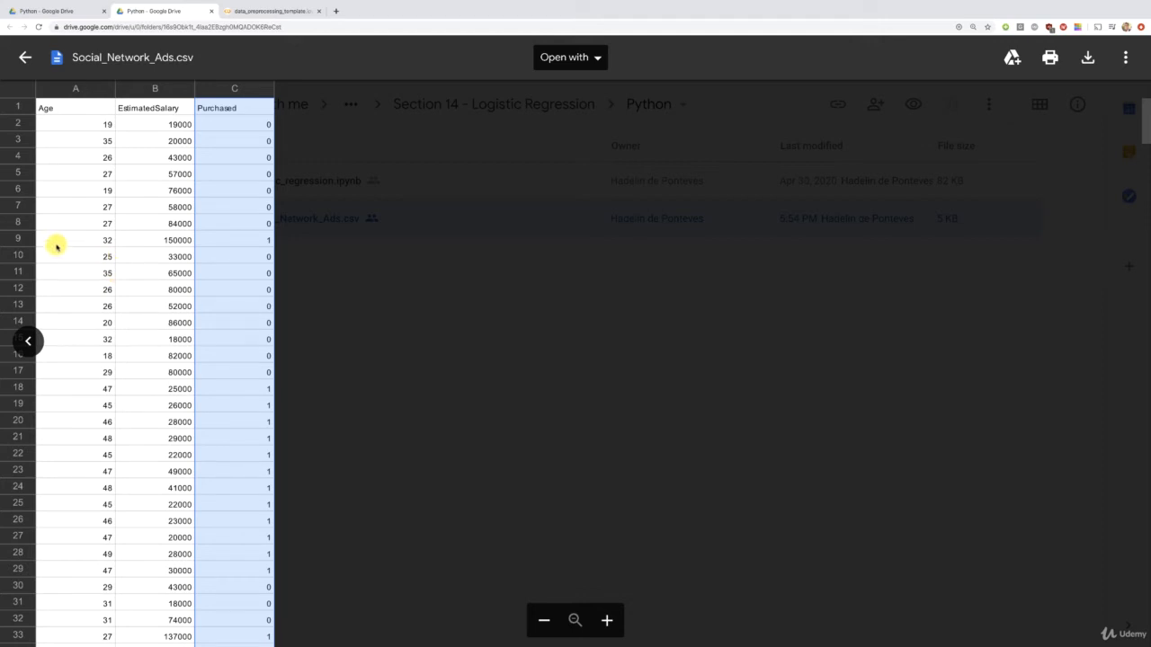
mouse_move(165, 250)
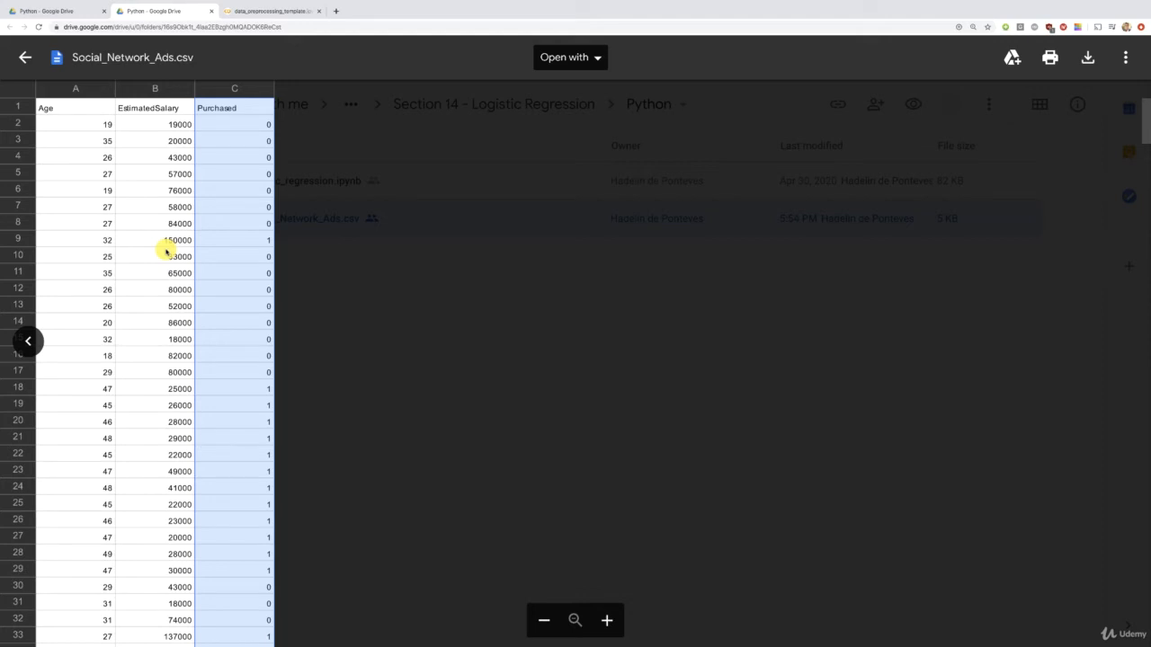
left_click(234, 108)
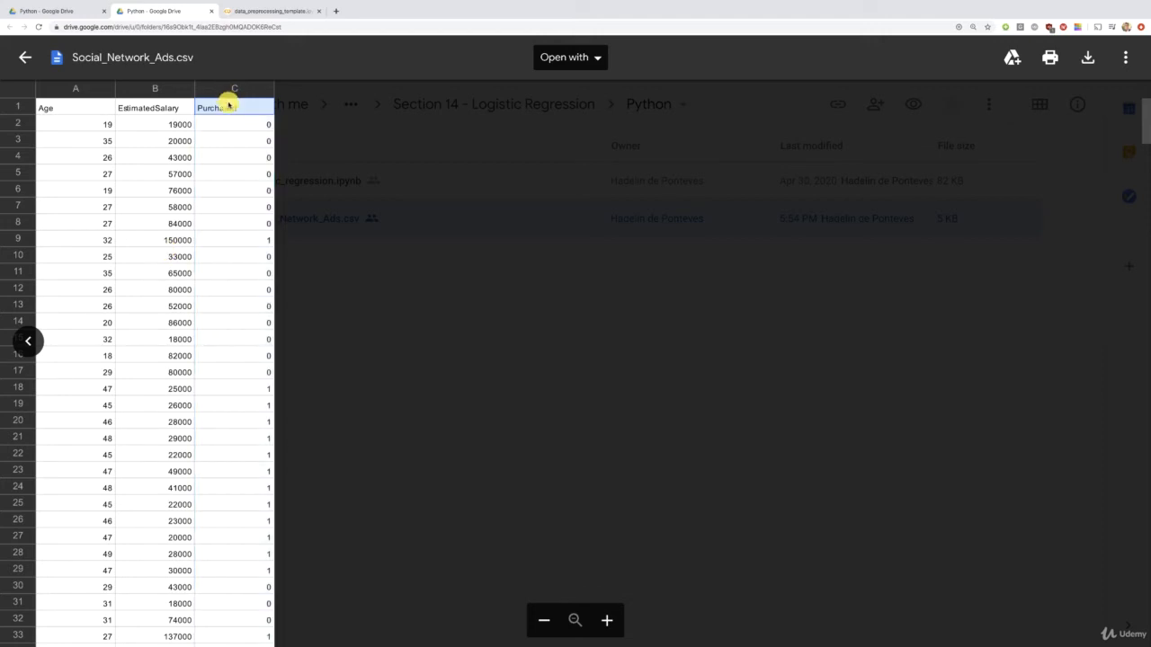
left_click(234, 123)
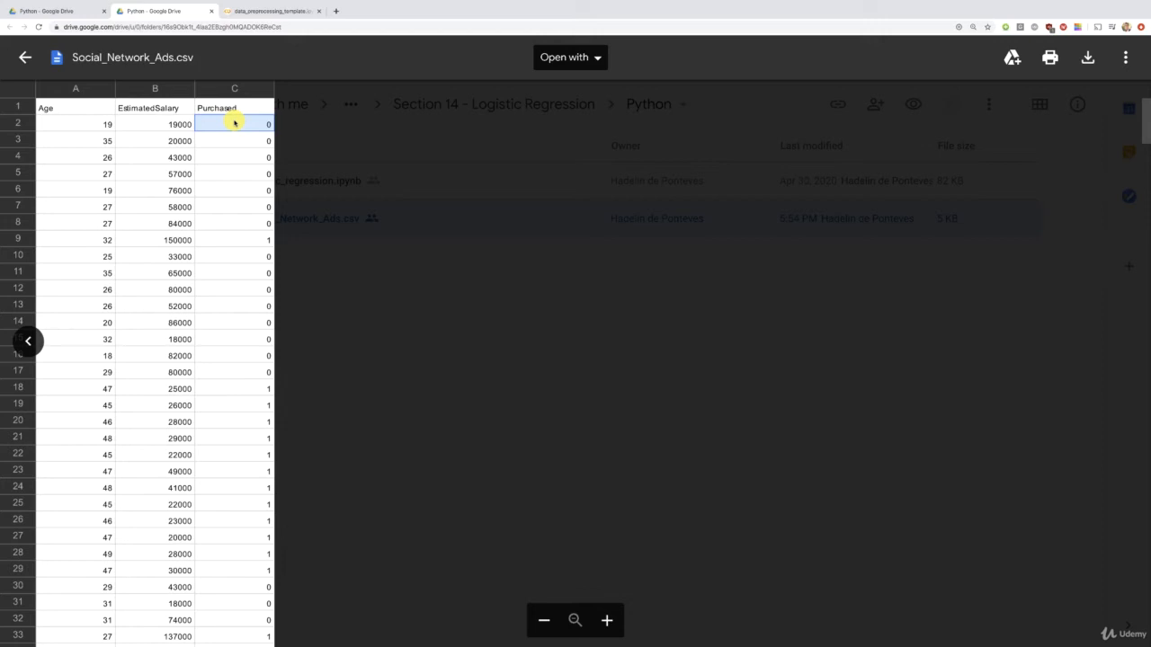
left_click(233, 240)
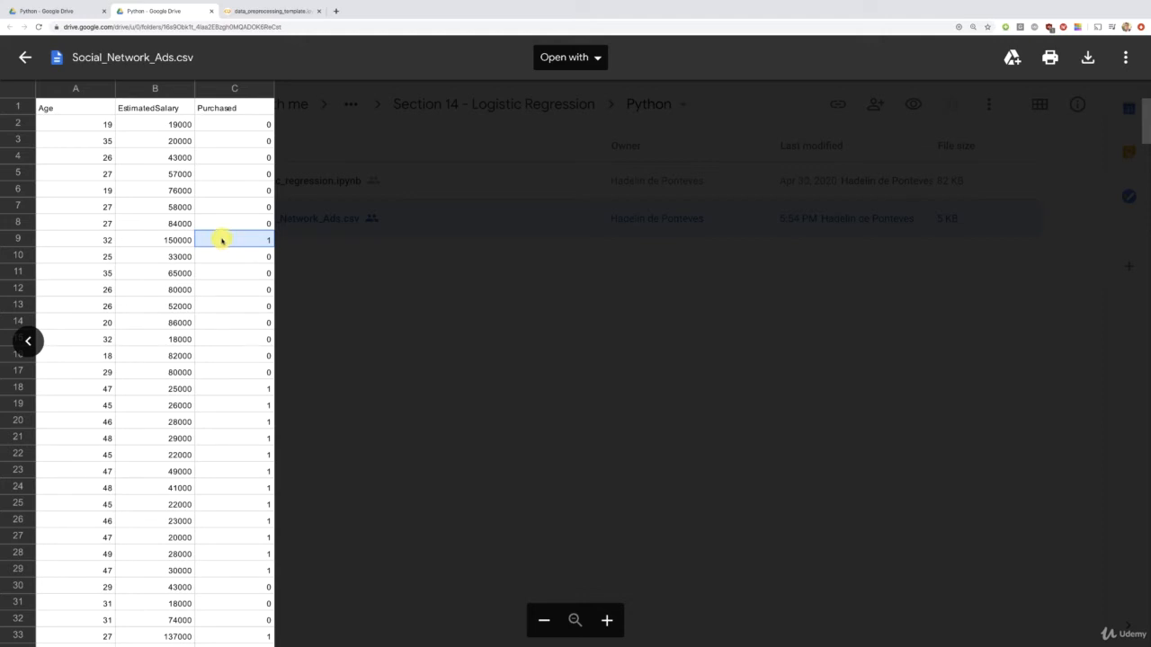
mouse_move(259, 245)
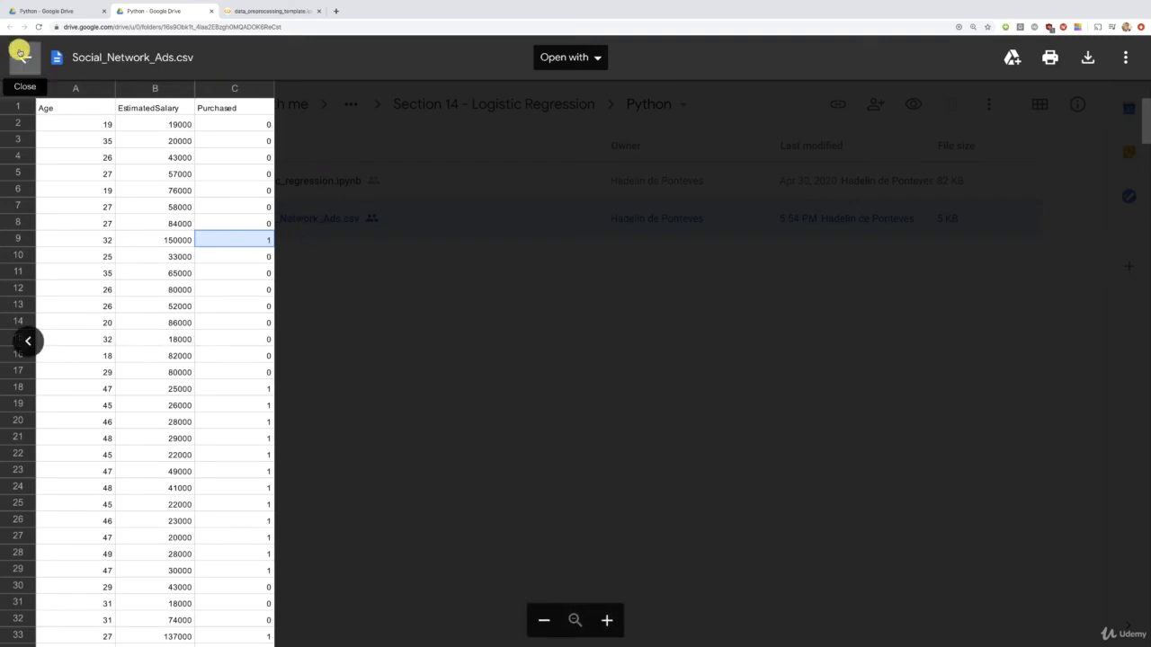
left_click(26, 86)
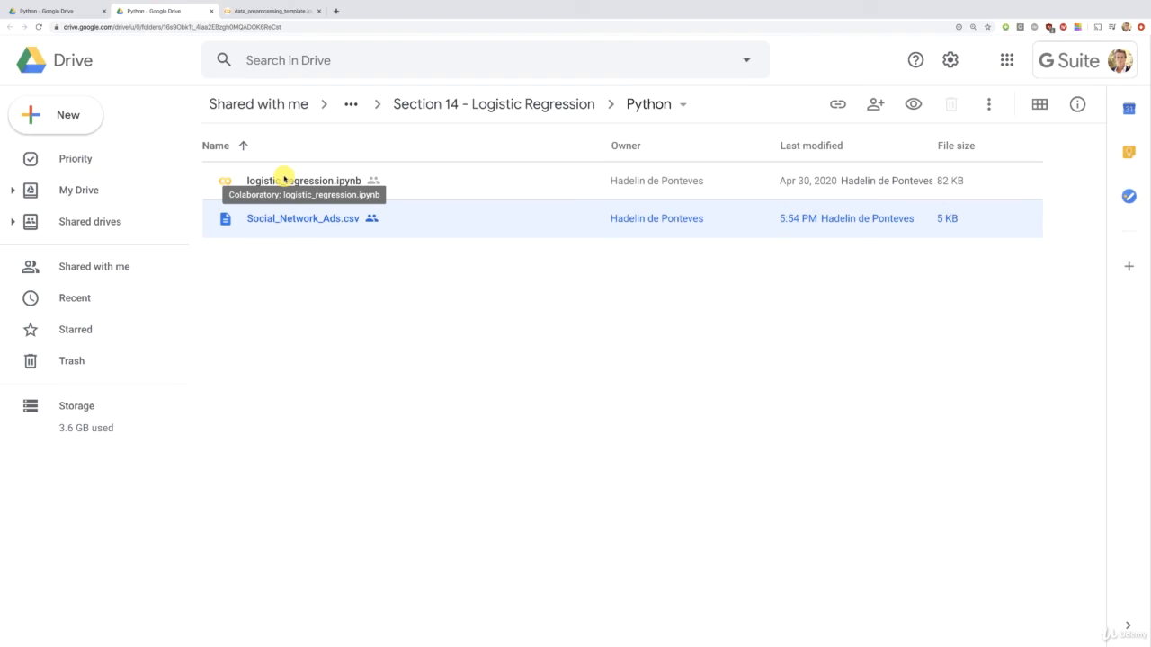
Step: Launch logistic_regression.ipynb from Drive in Google Colaboratory
double_click(304, 180)
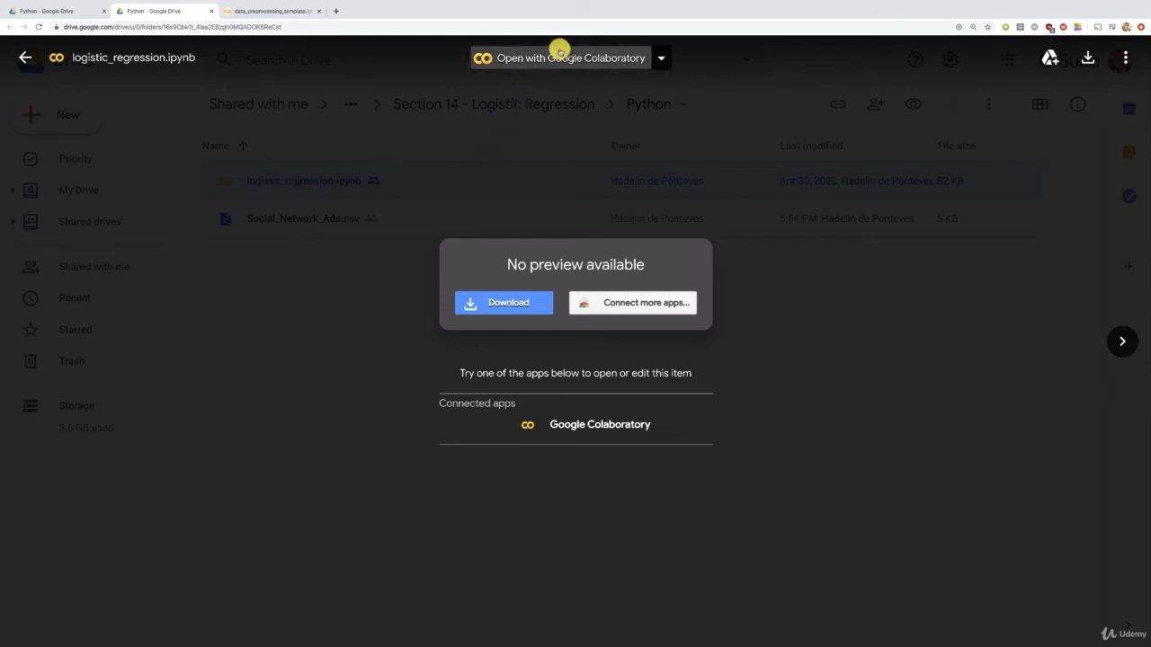
mouse_move(572, 57)
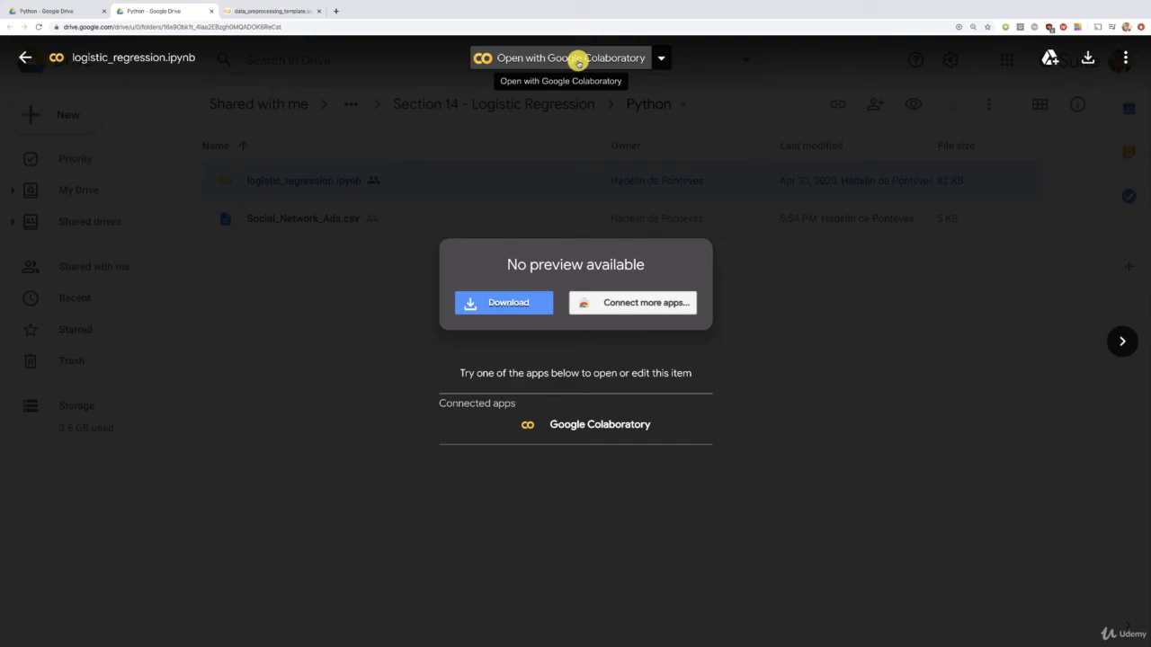
left_click(561, 57)
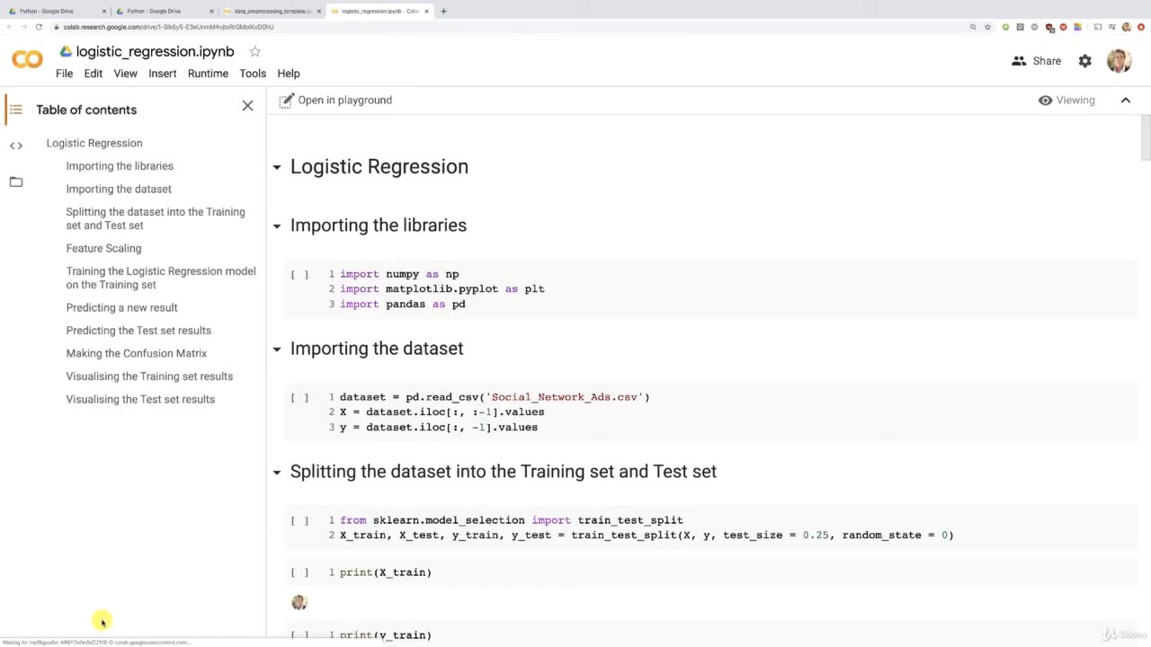
Step: Save a copy in Drive, creating the editable 'Copy of logistic_regression.ipynb'
left_click(299, 572)
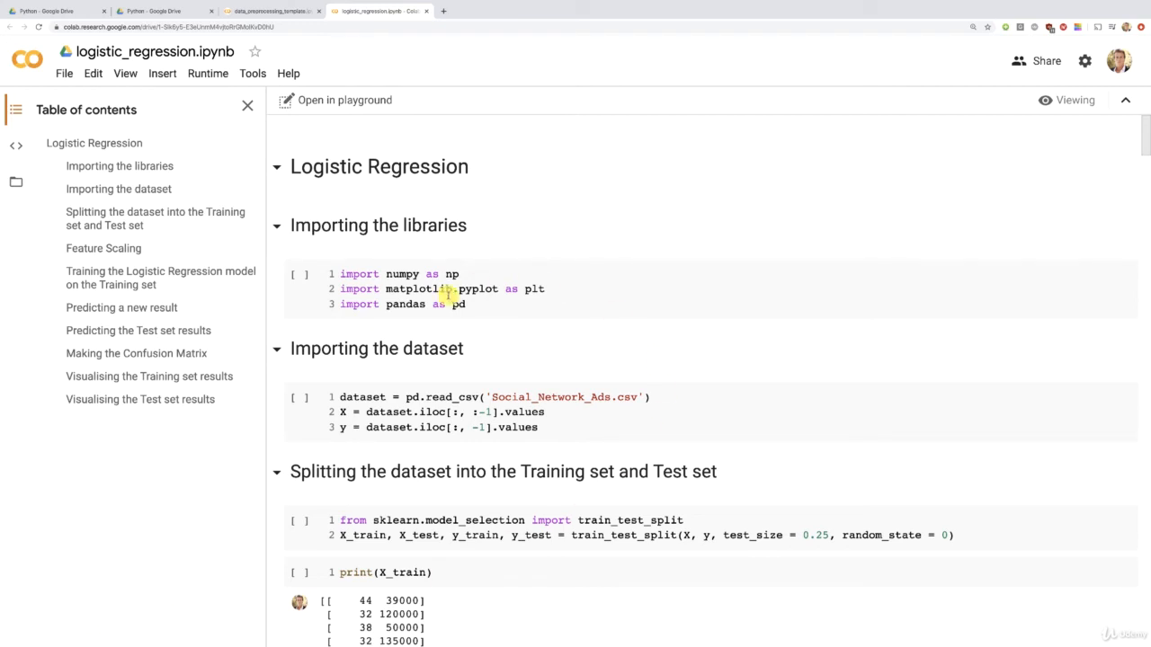
mouse_move(126, 72)
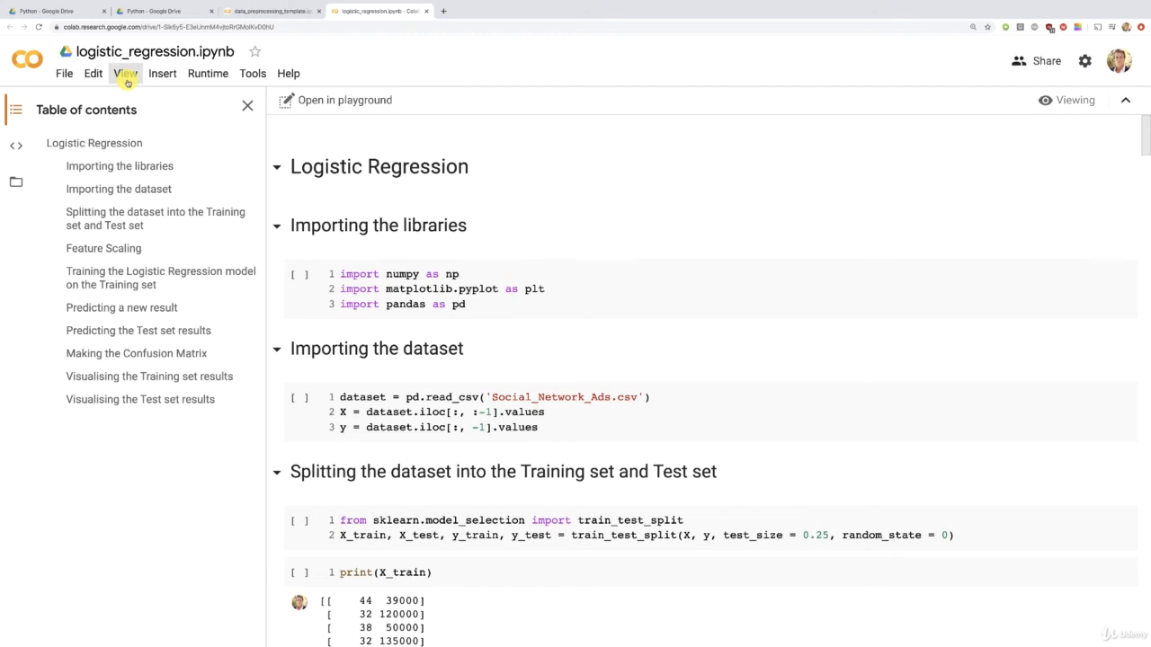
left_click(65, 72)
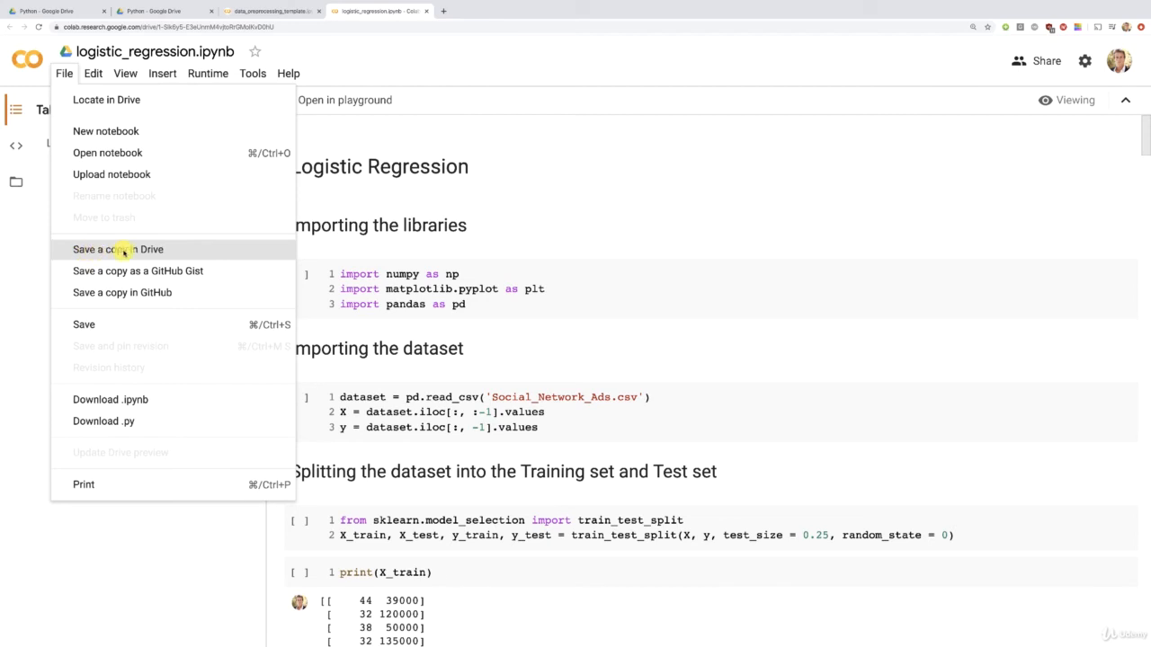
left_click(119, 248)
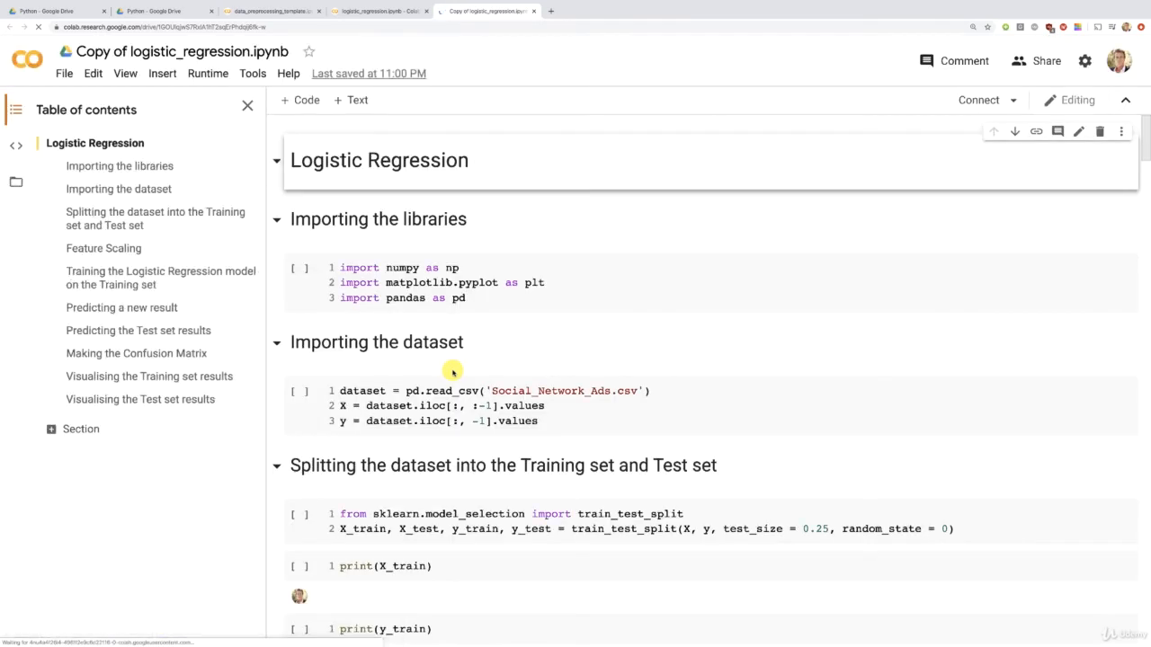
left_click(298, 565)
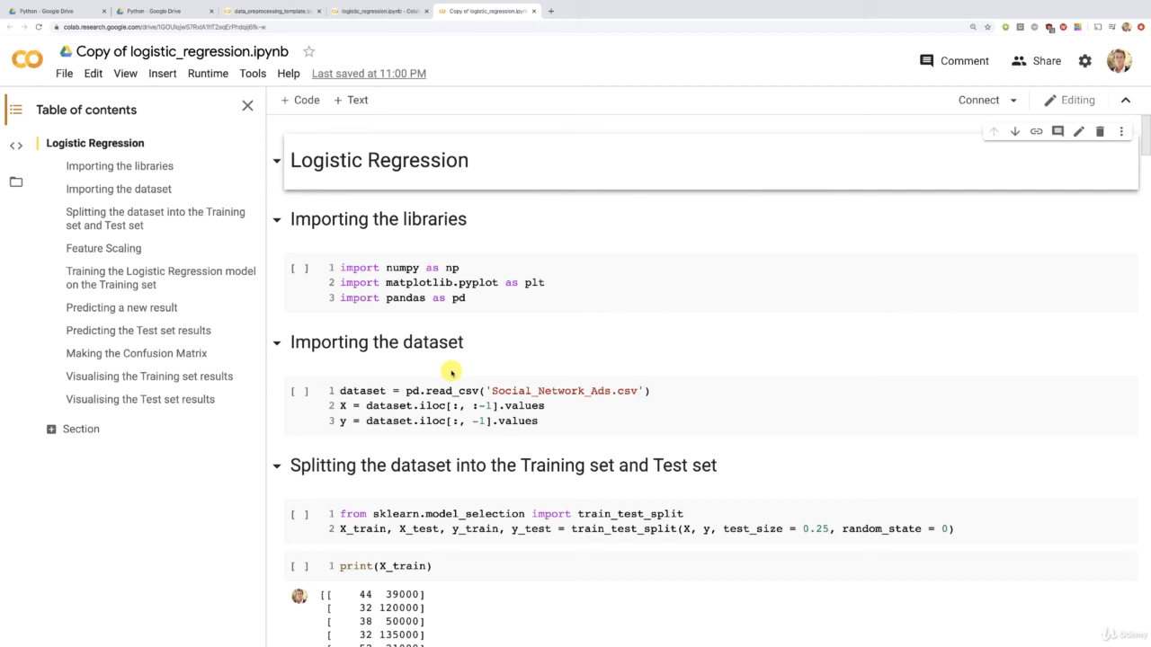
mouse_move(484, 302)
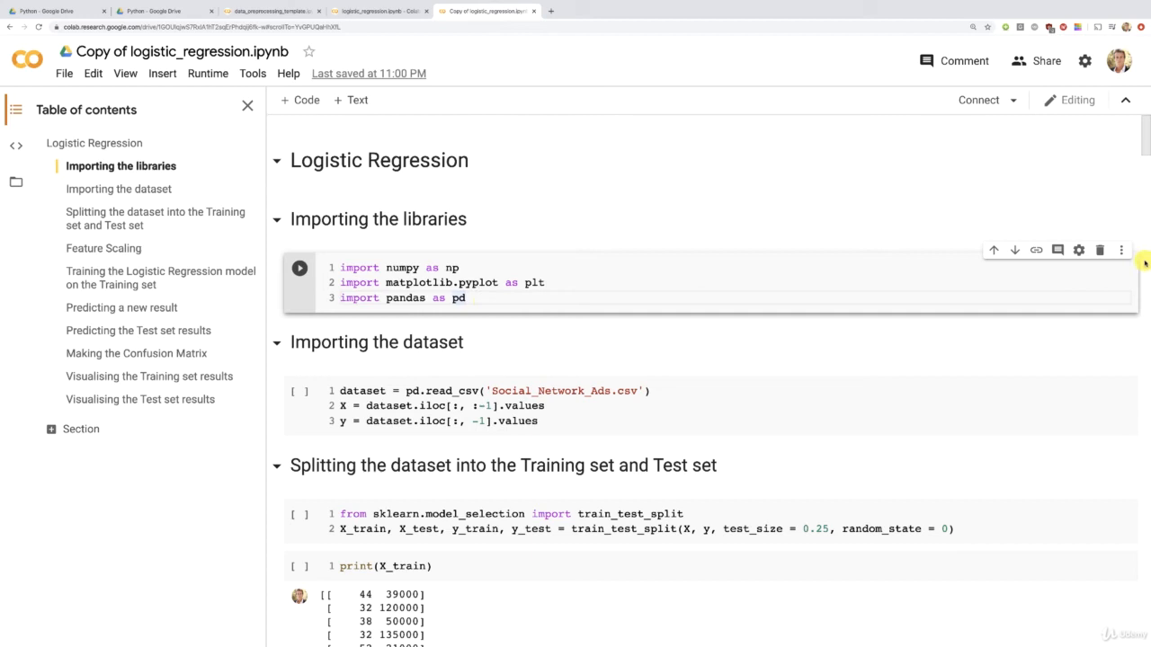
Step: Delete the Importing libraries, dataset-loading and Confusion Matrix code cells, leaving headings only
left_click(1099, 250)
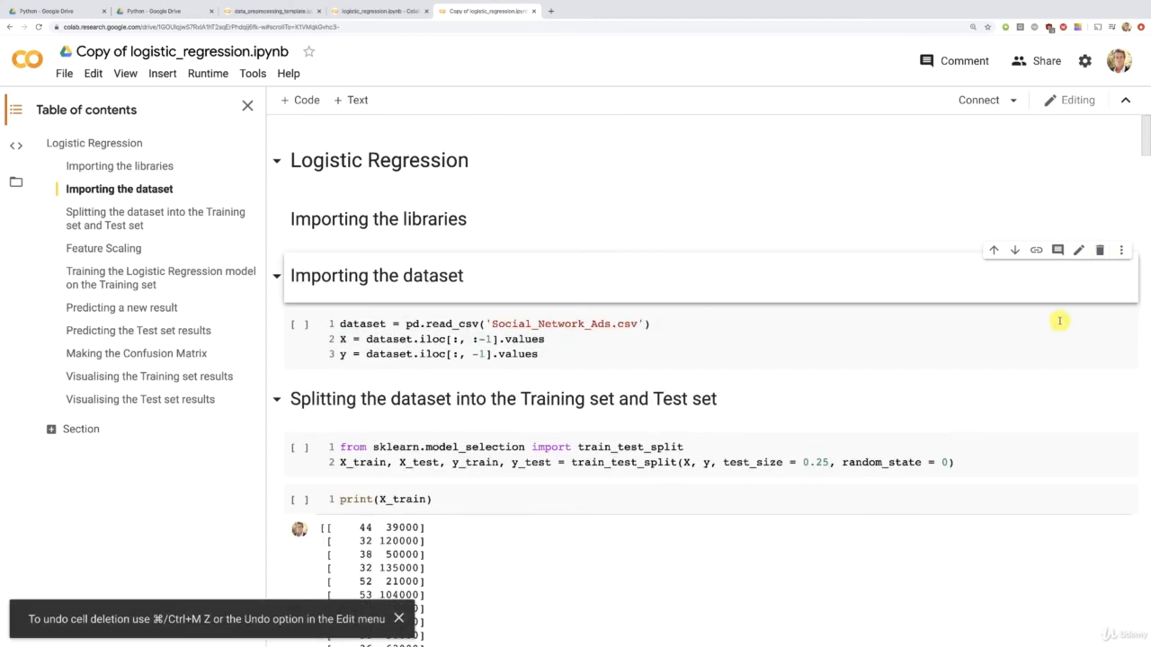
left_click(1099, 250)
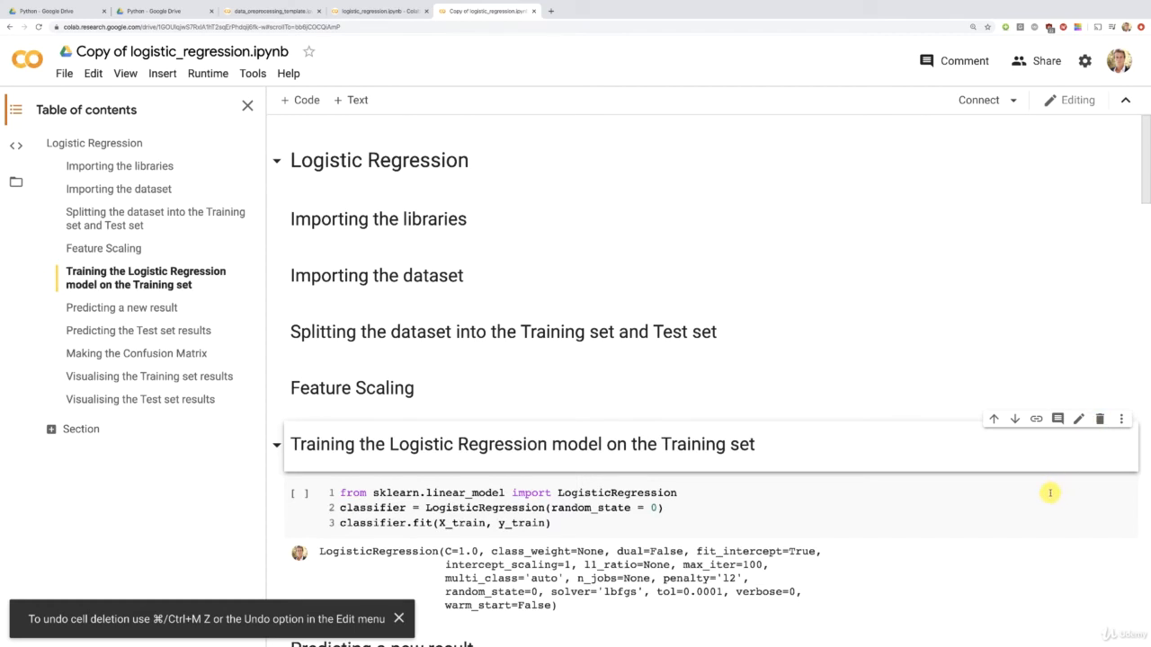
scroll("down", 3)
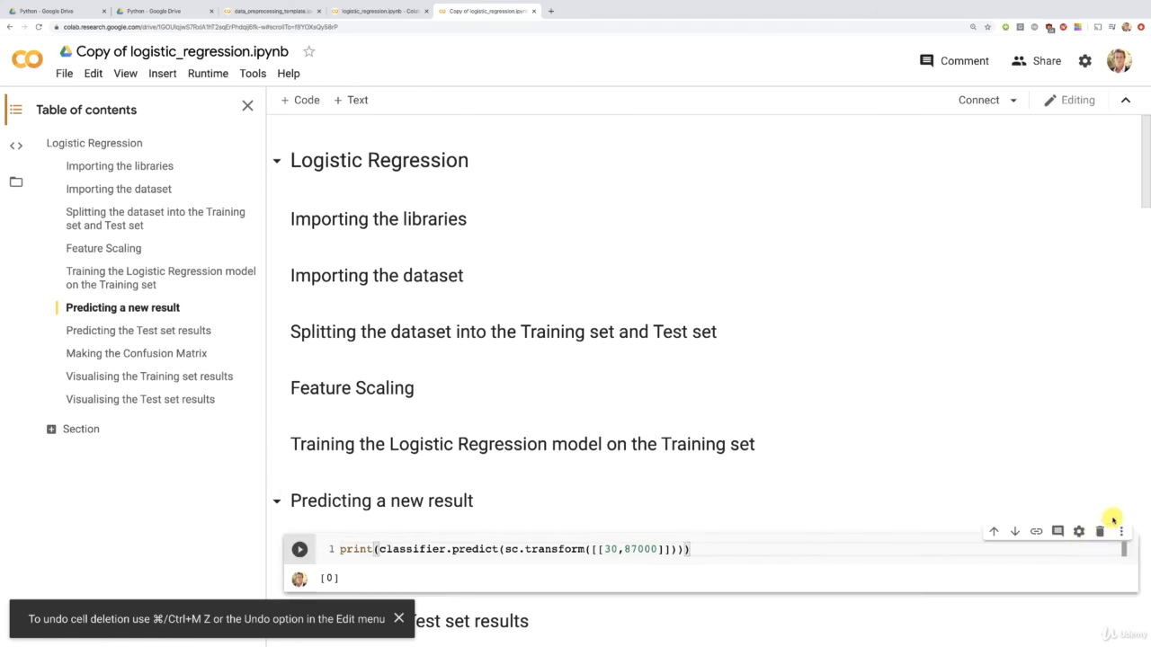
scroll("down", 3)
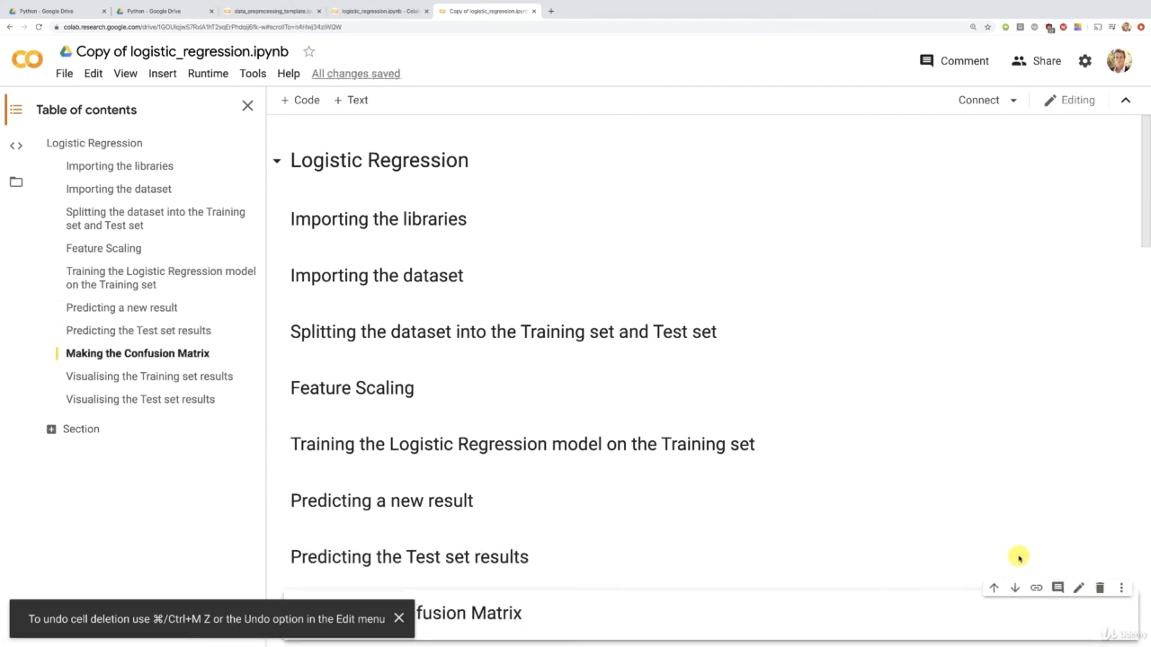
scroll("down", 3)
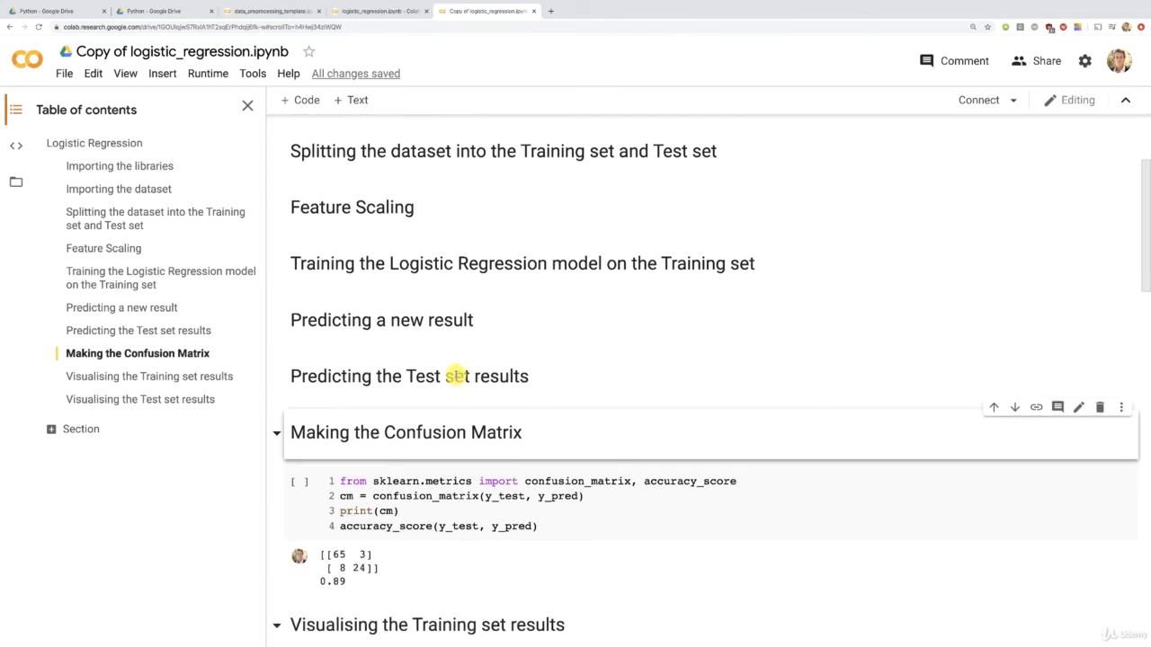
mouse_move(351, 320)
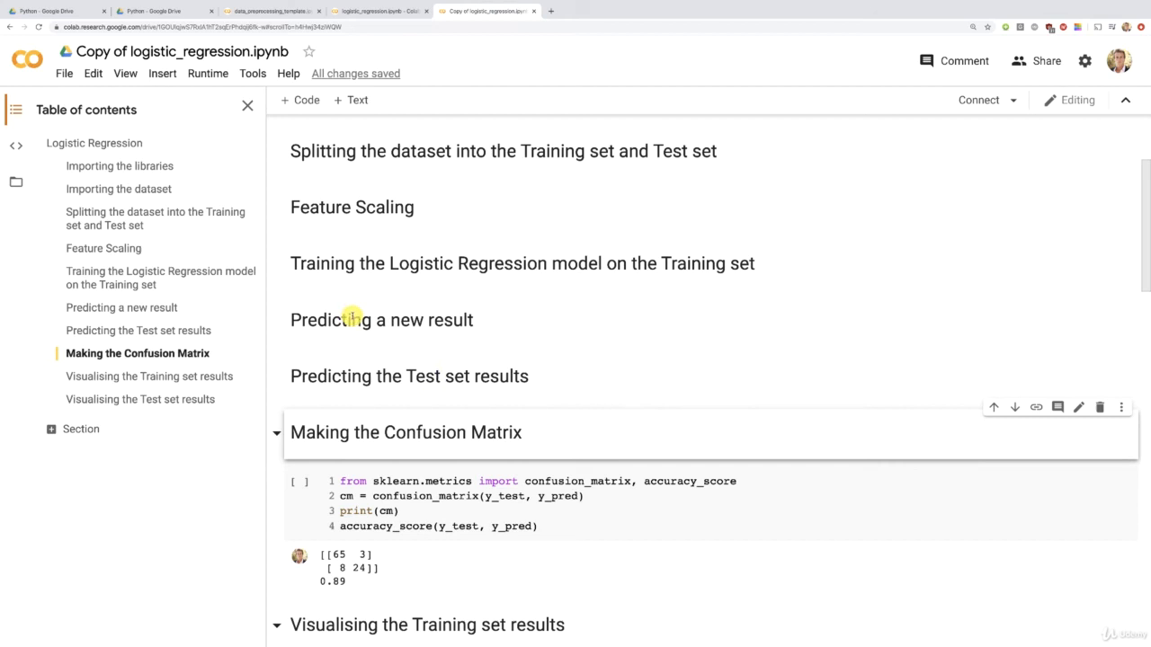
mouse_move(852, 521)
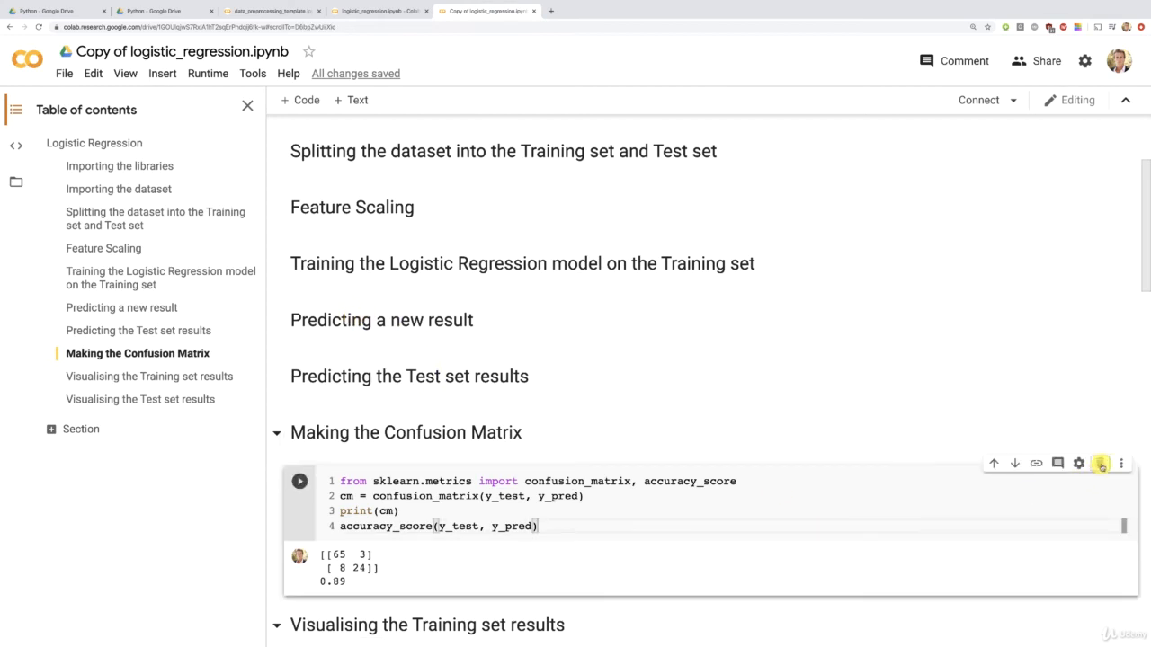
left_click(1100, 464)
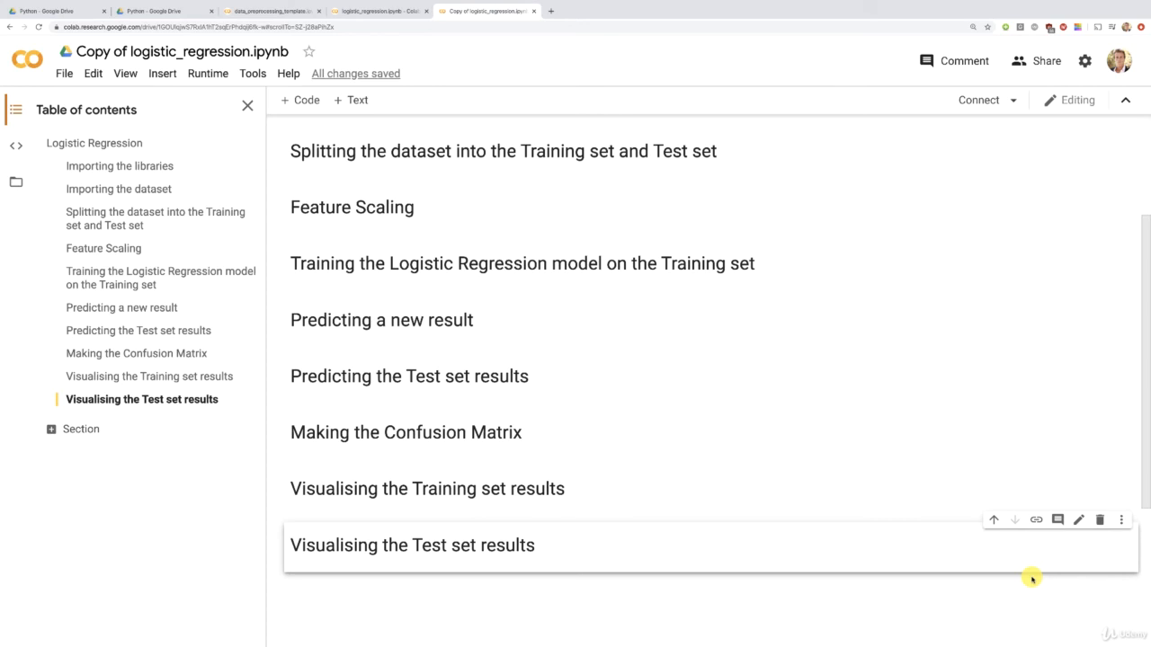
mouse_move(795, 575)
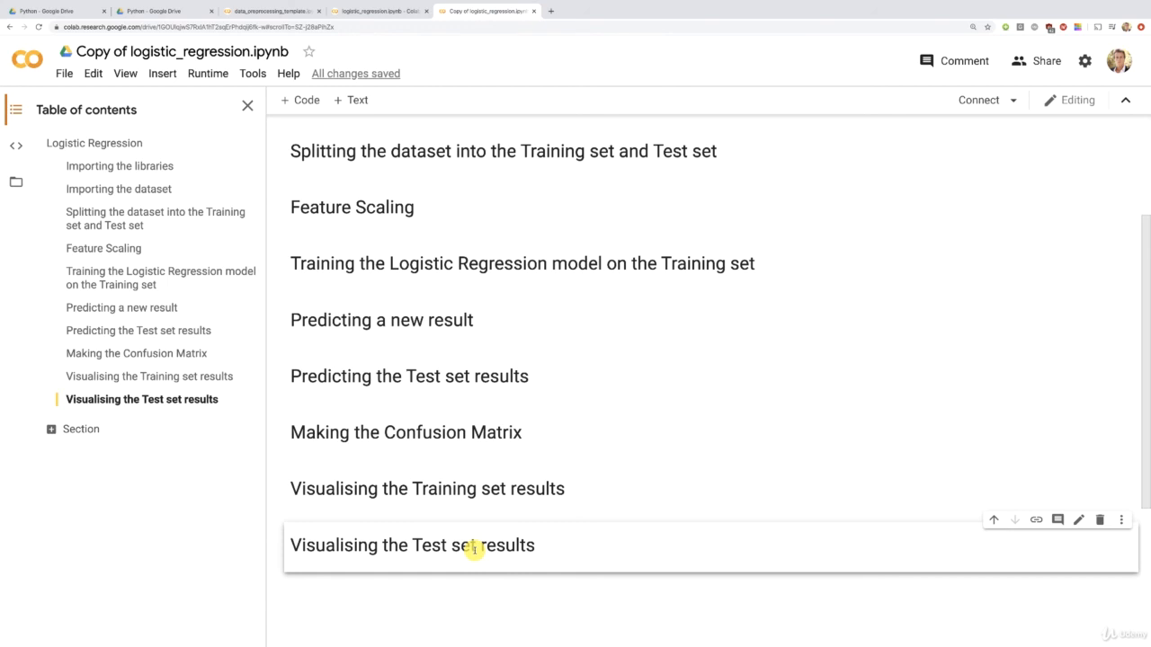
Step: Review the remaining section headings, then switch to the data_preprocessing_template.ipynb tab
scroll("up", 3)
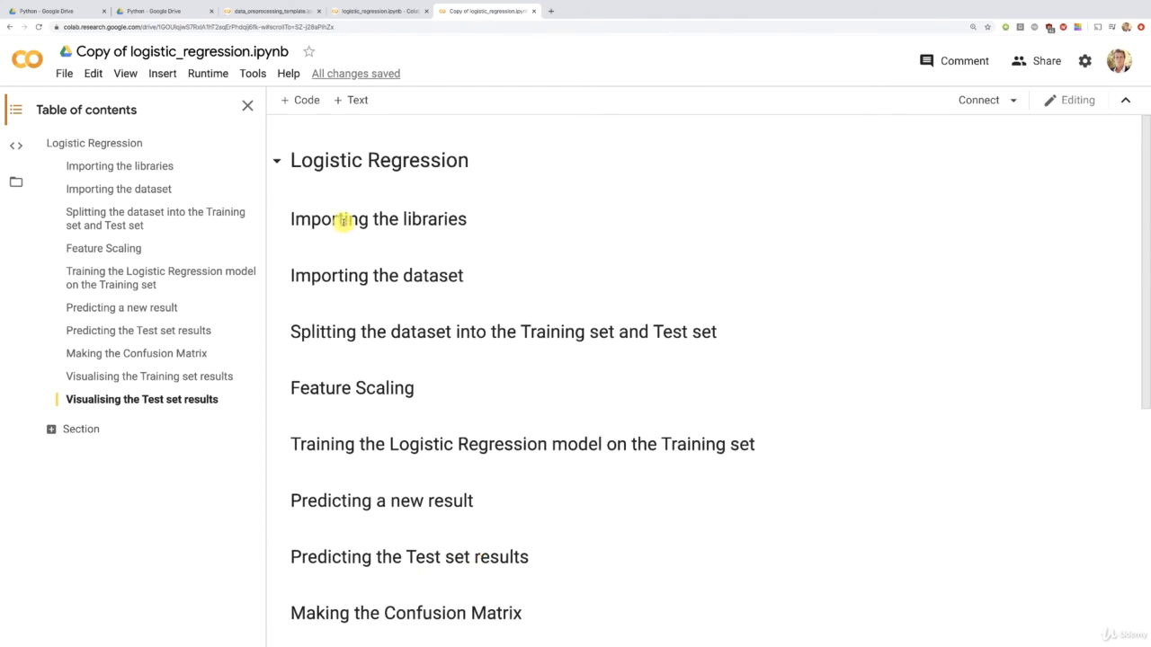
left_click(377, 160)
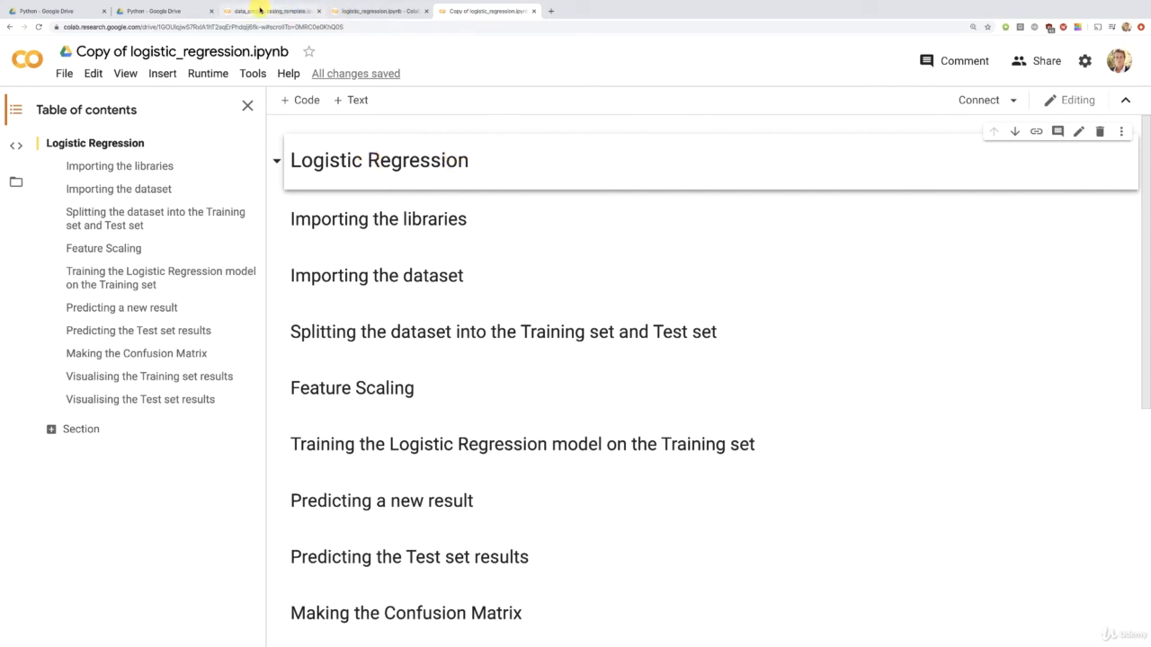
mouse_move(270, 11)
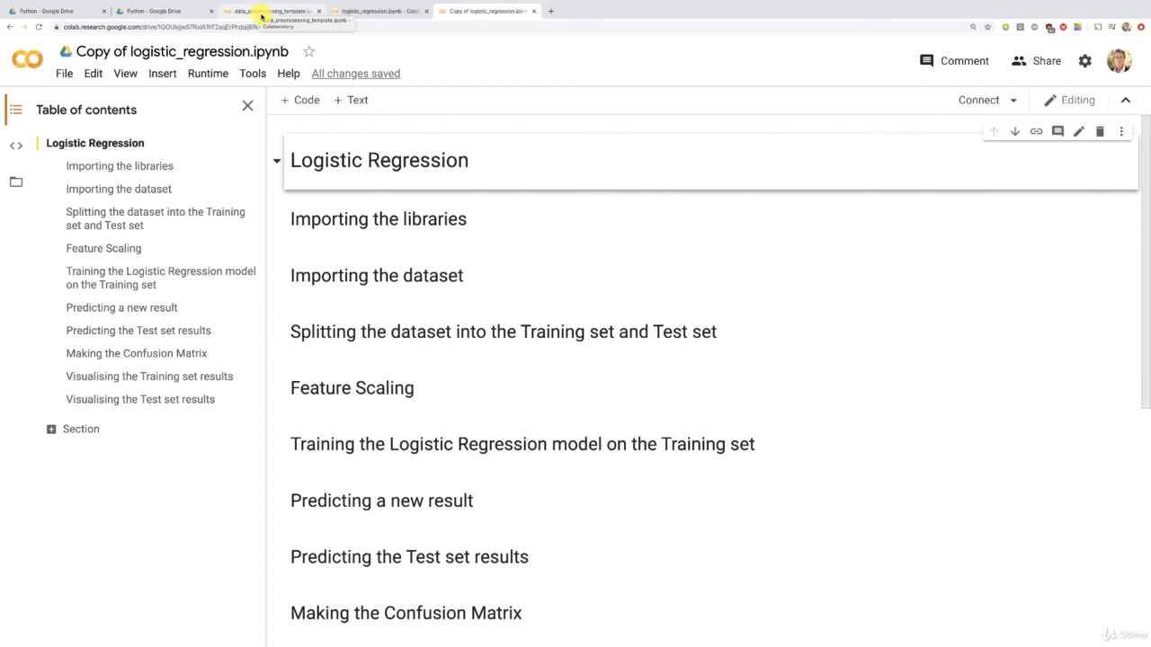
mouse_move(428, 199)
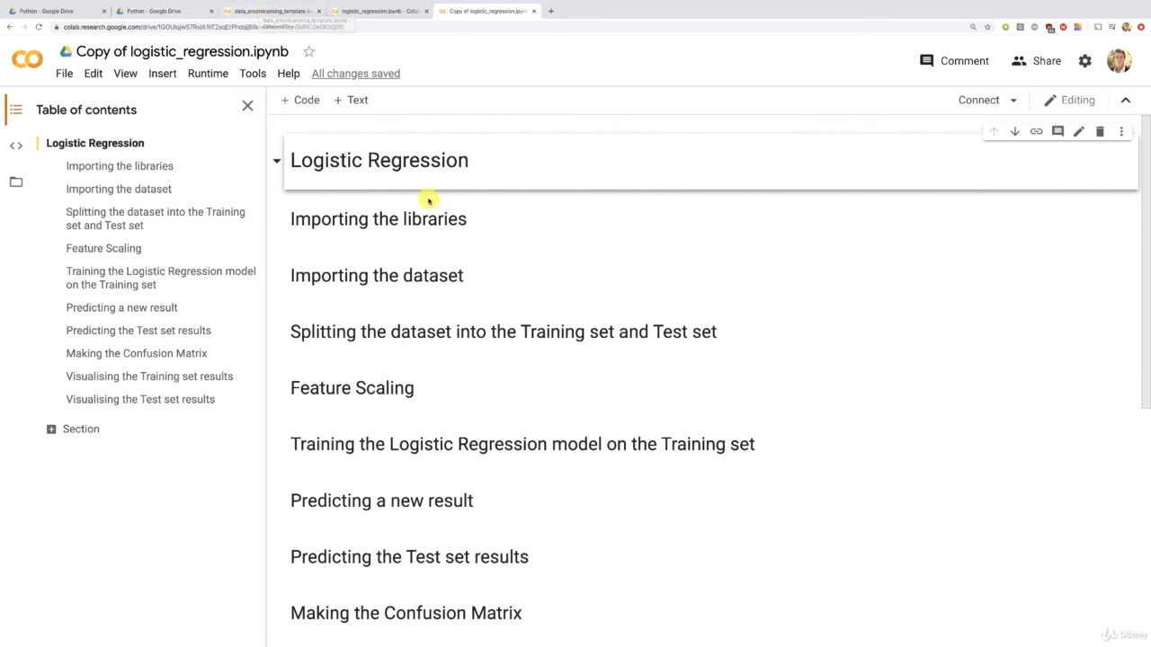
left_click(353, 389)
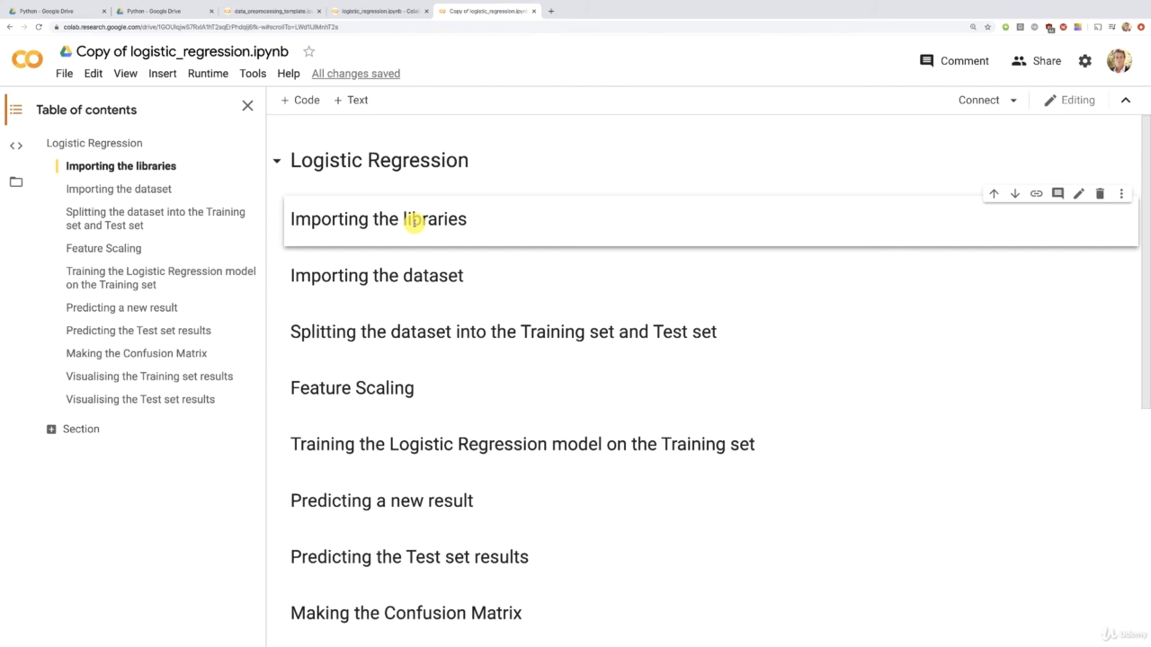
left_click(378, 275)
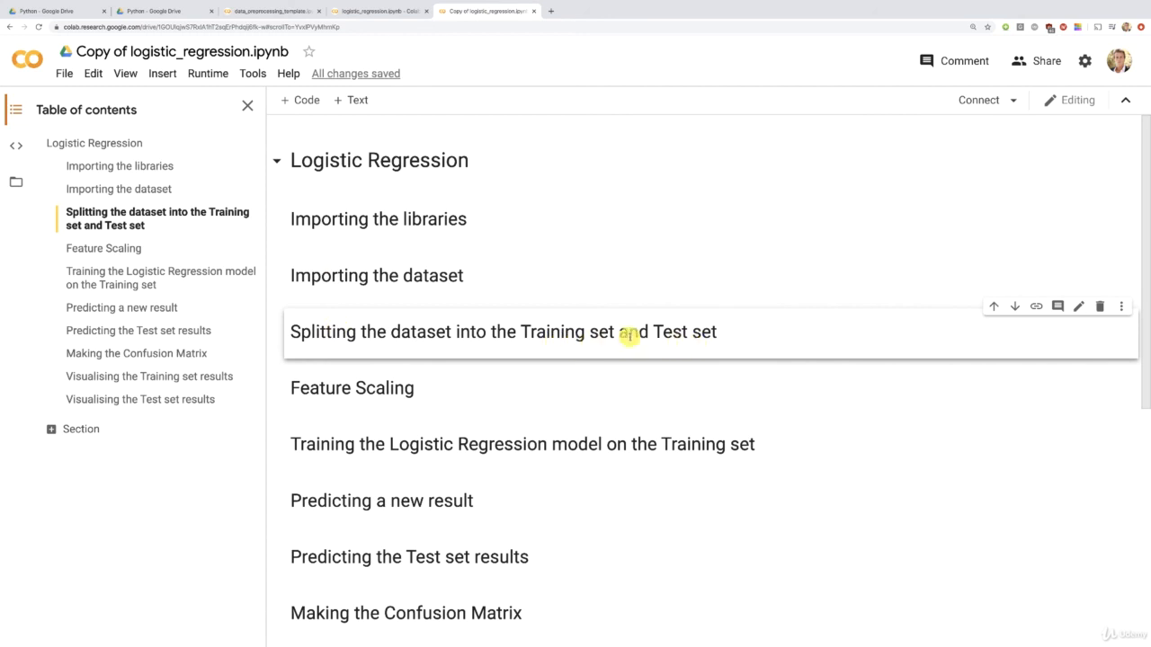
mouse_move(385, 388)
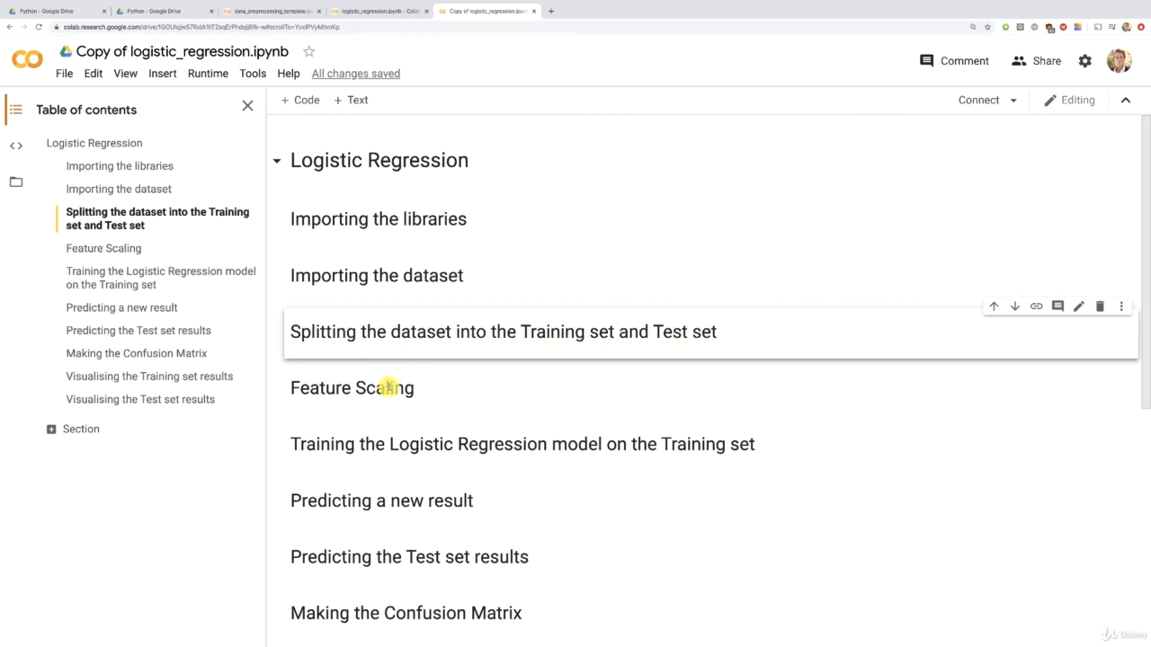
left_click(352, 388)
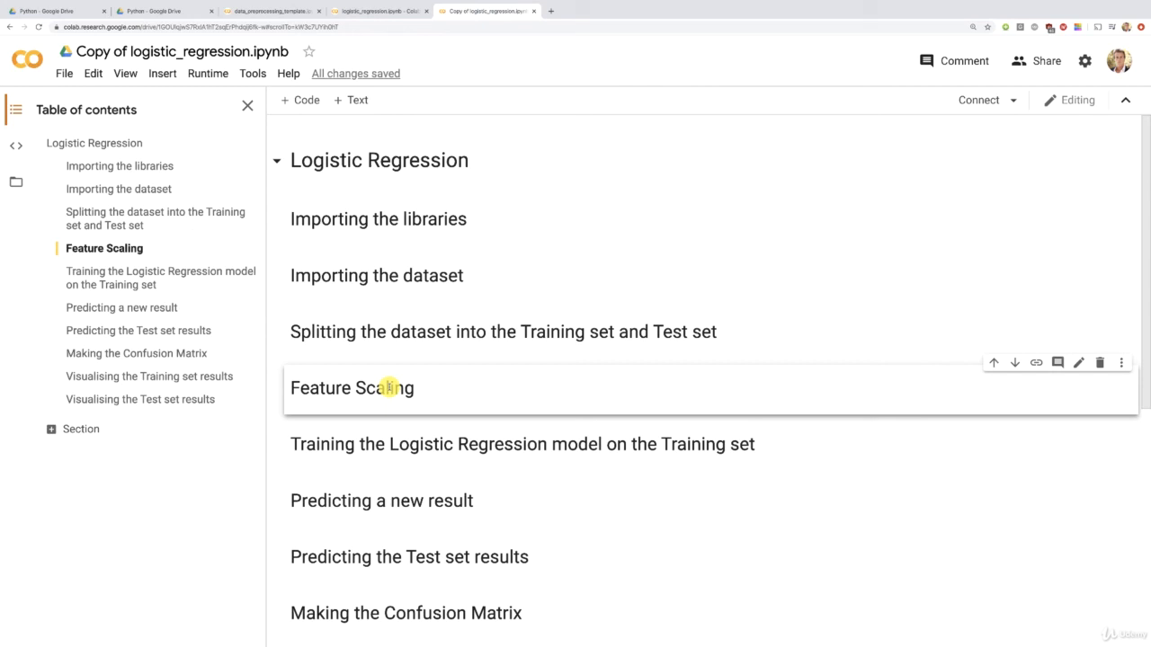
left_click(269, 10)
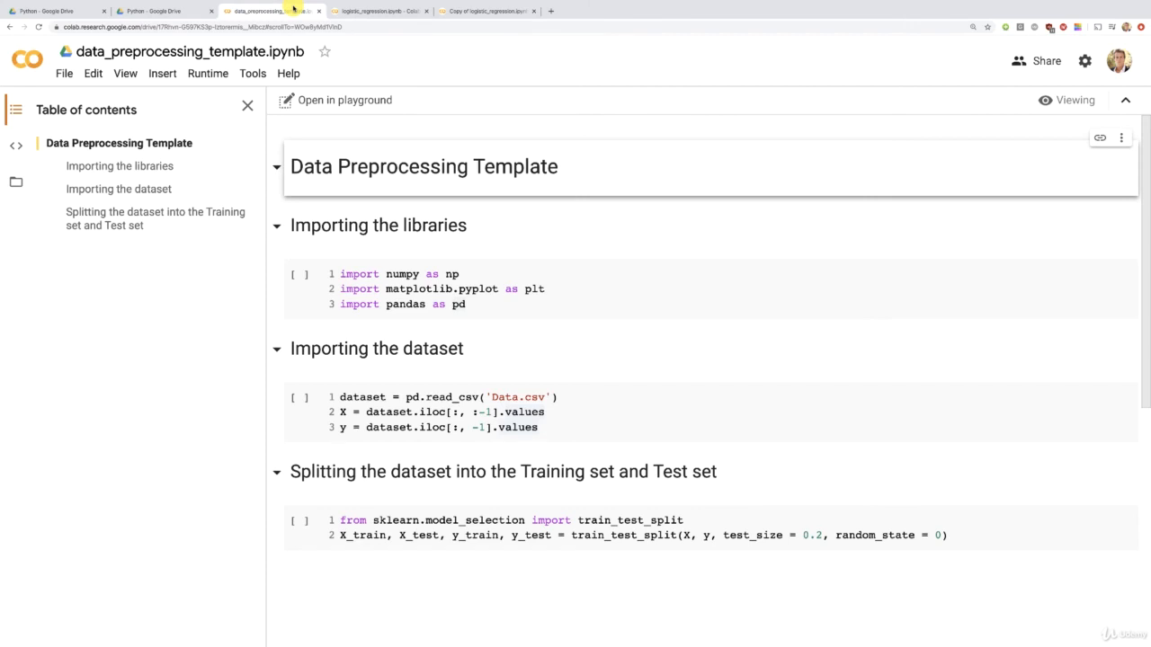
Step: Switch back to the 'Copy of logistic_regression.ipynb' tab showing only section headings
left_click(485, 10)
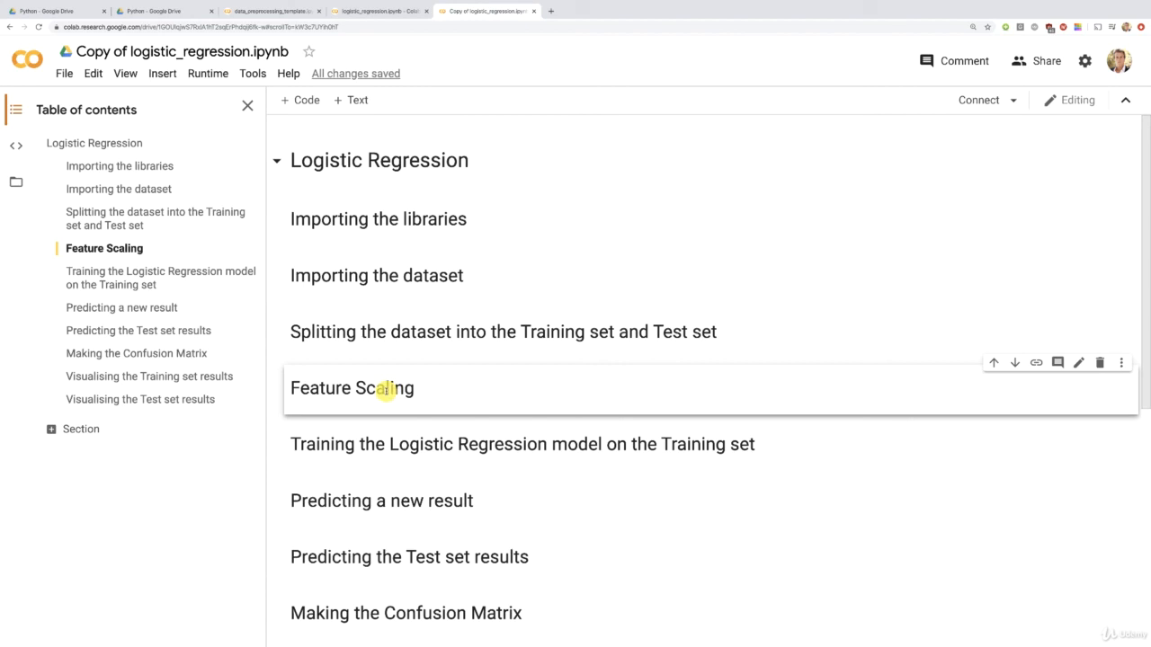
mouse_move(390, 223)
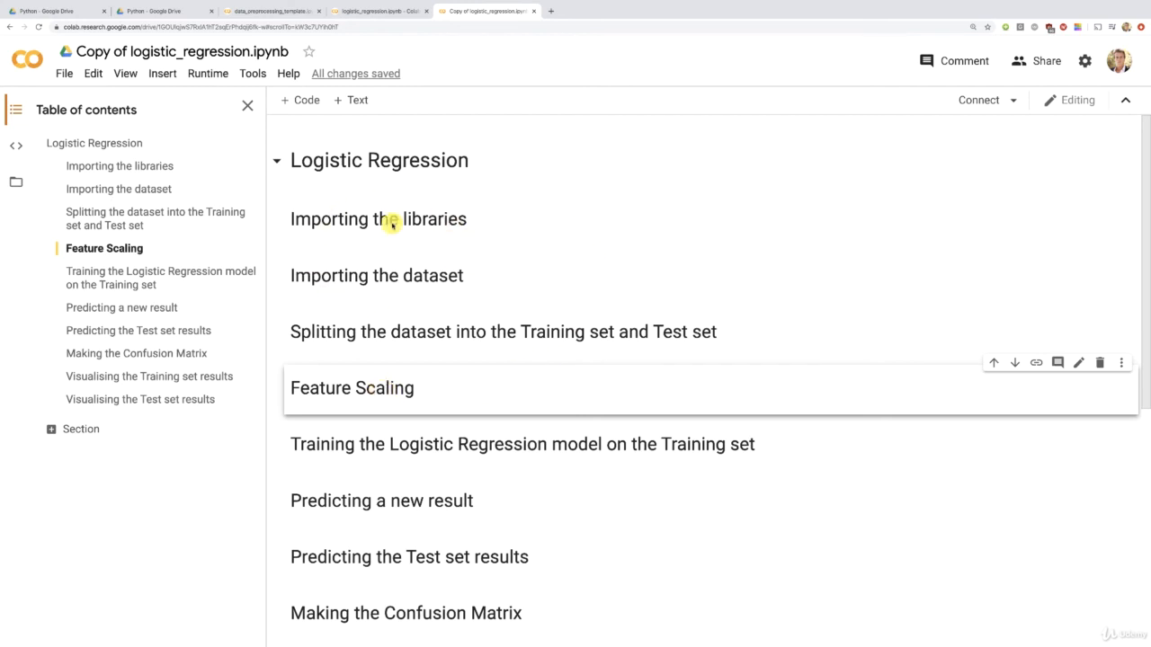
mouse_move(385, 302)
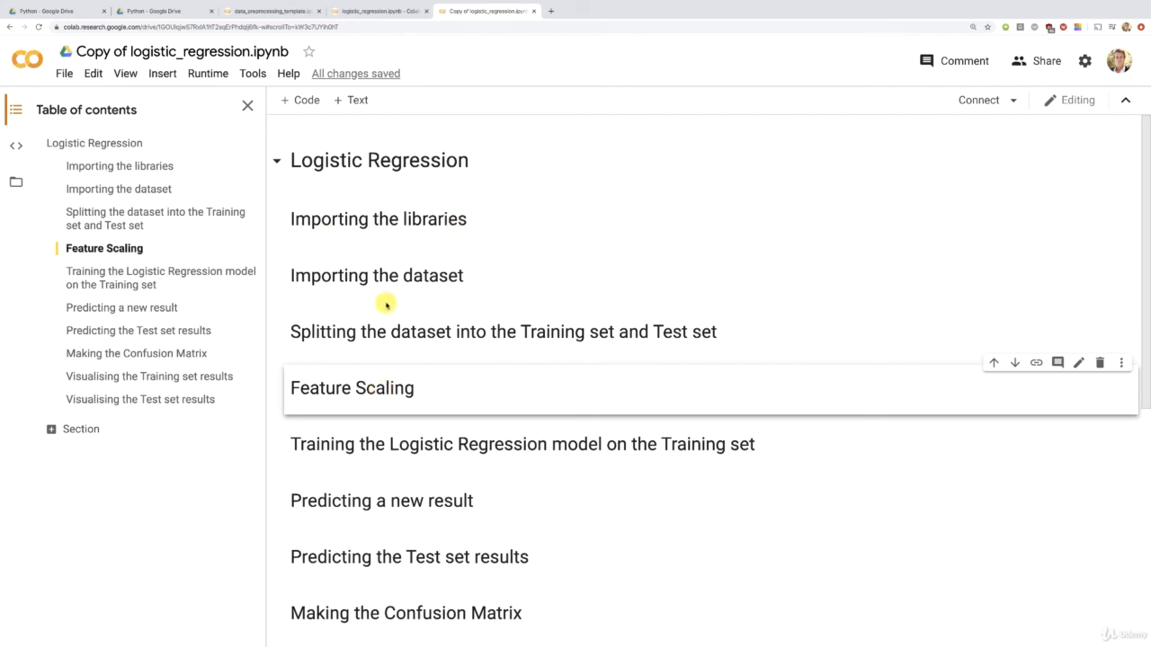